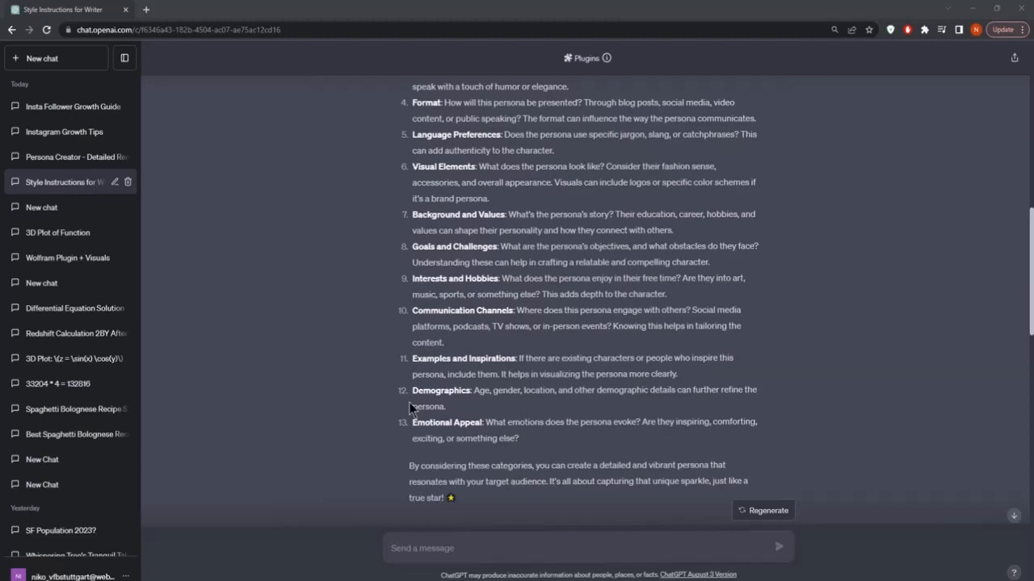
Review the thirteen-category persona response, then start a new empty chat
scroll(up, 3)
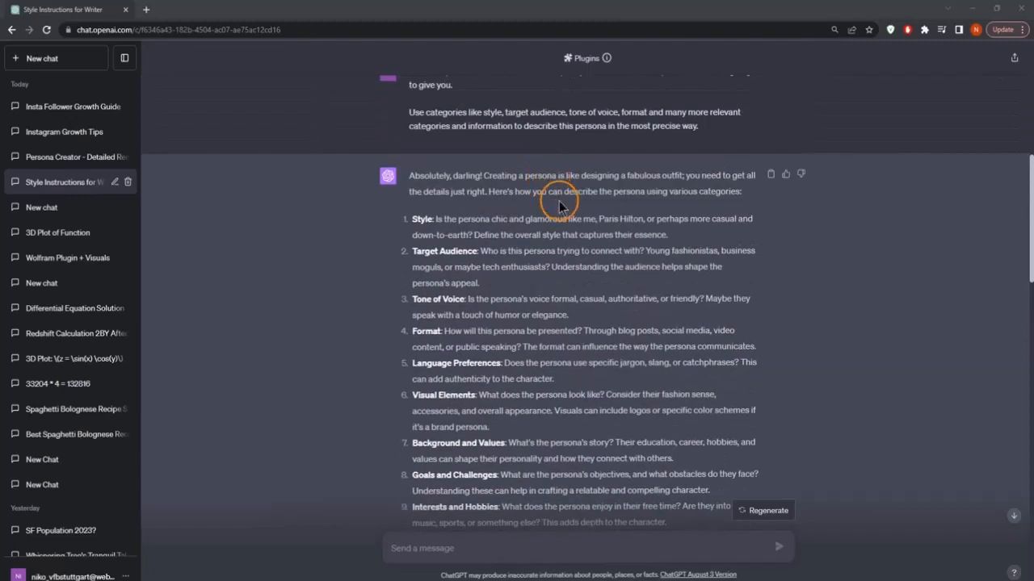
scroll(down, 3)
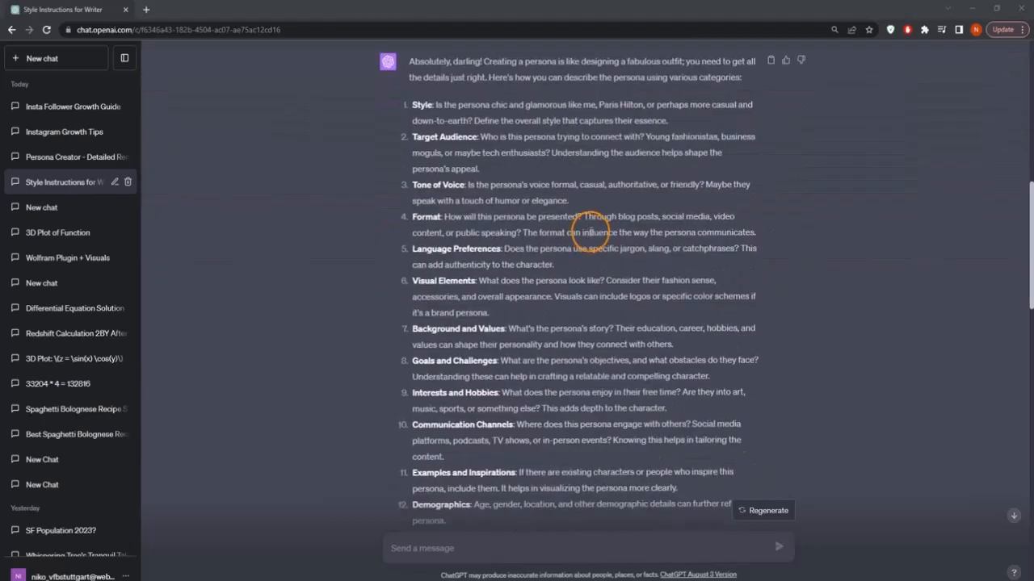
scroll(down, 3)
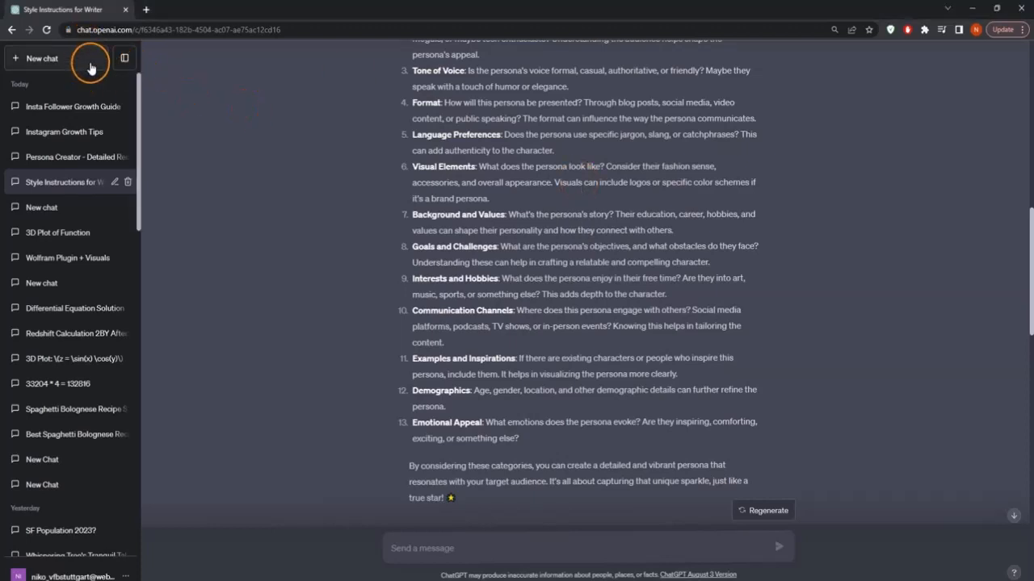
click(42, 58)
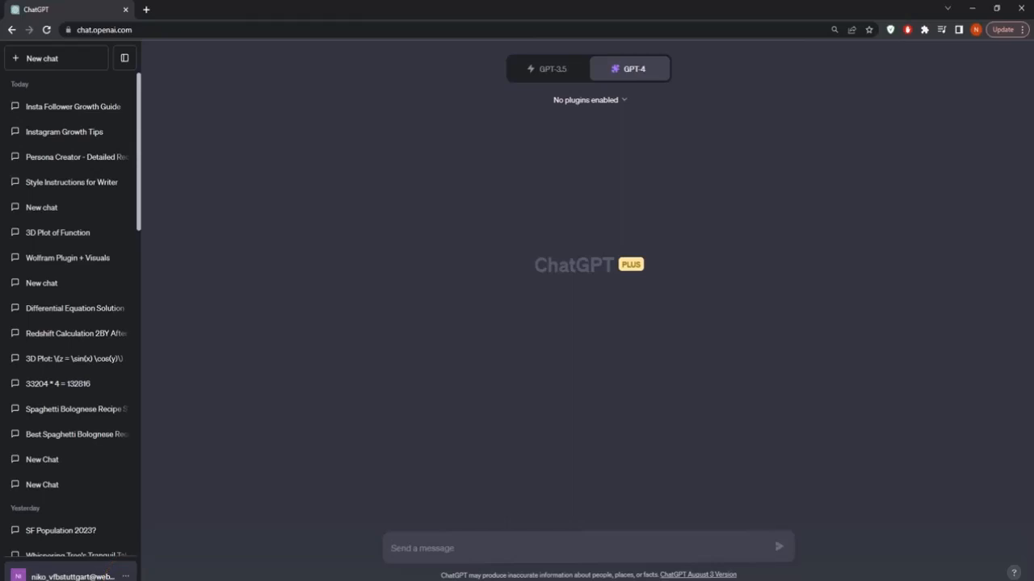
Switch on Custom instructions under Settings' Beta features
click(125, 576)
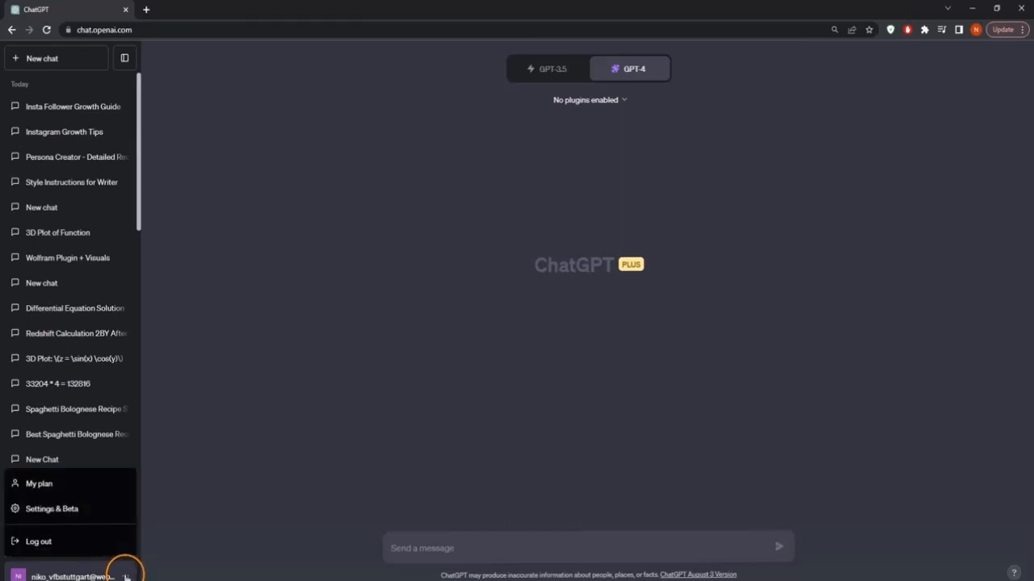
mouse_move(52, 509)
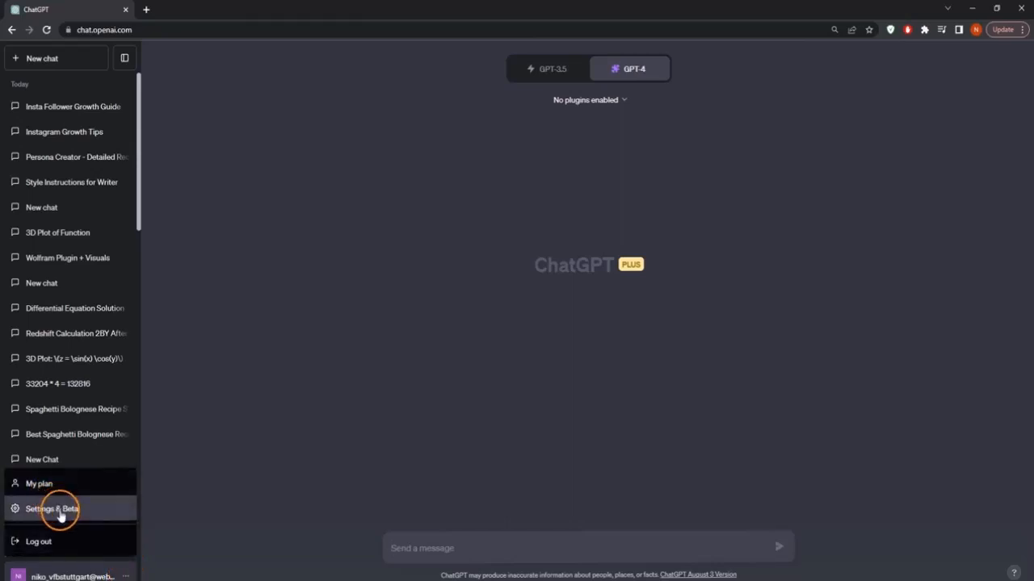
click(52, 509)
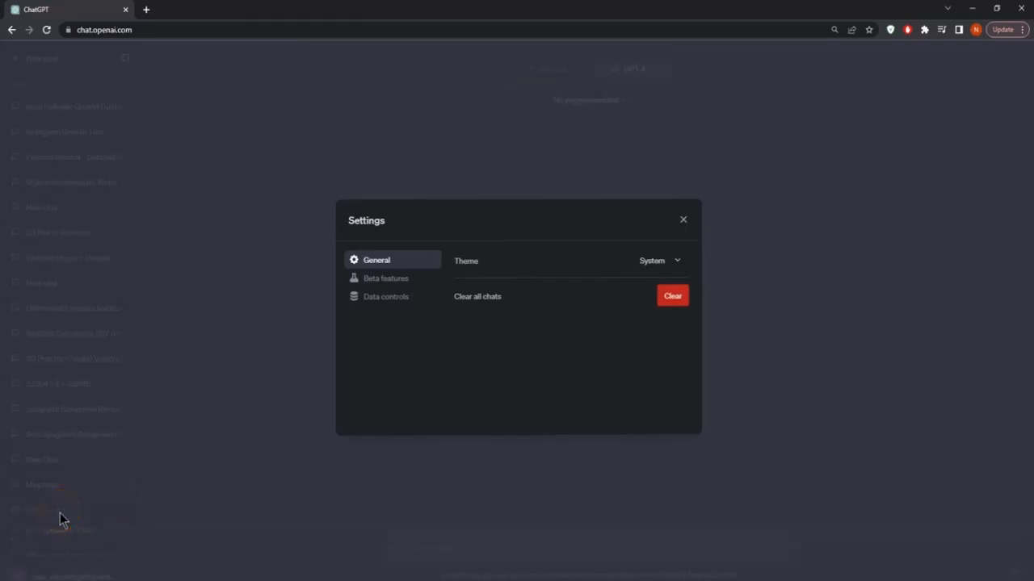
click(385, 278)
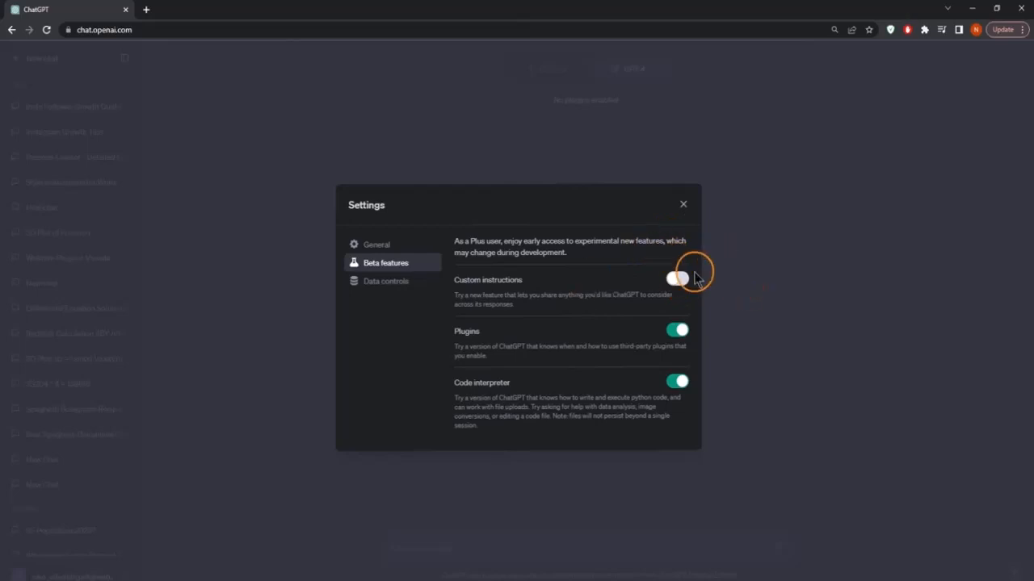
click(676, 278)
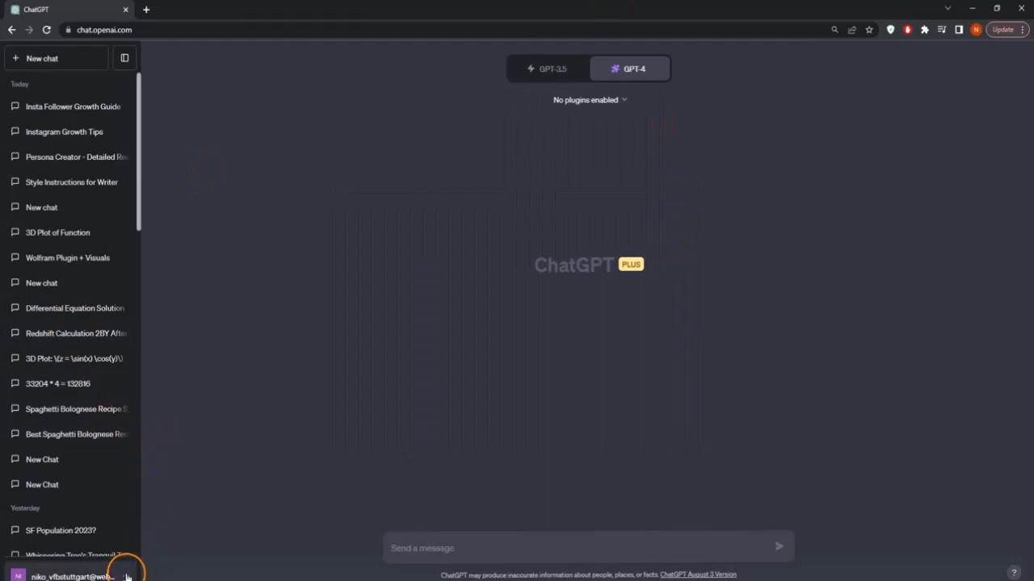
Save custom instructions: a biology researcher writing lectures, wanting simple explanations
click(72, 577)
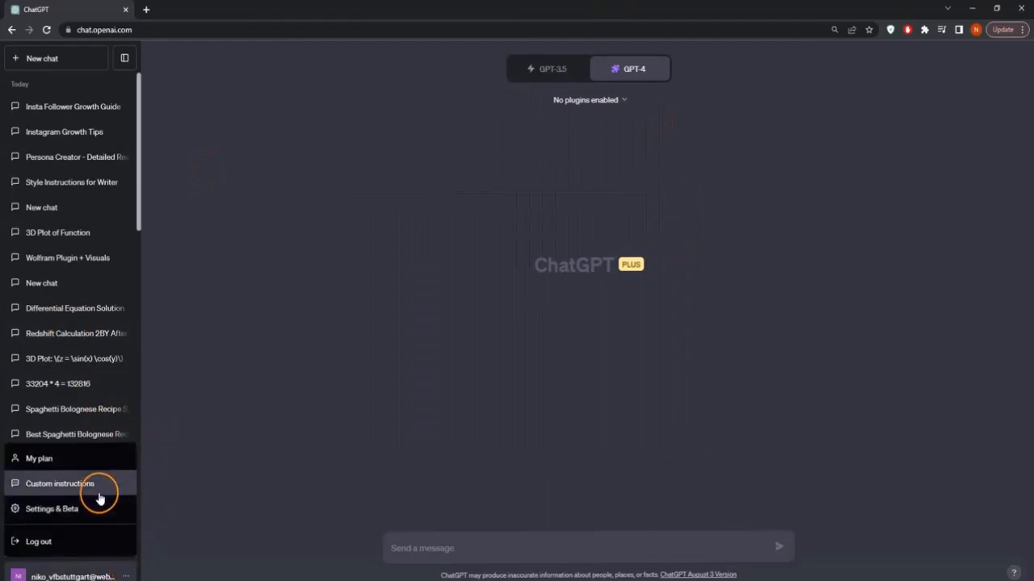
click(60, 484)
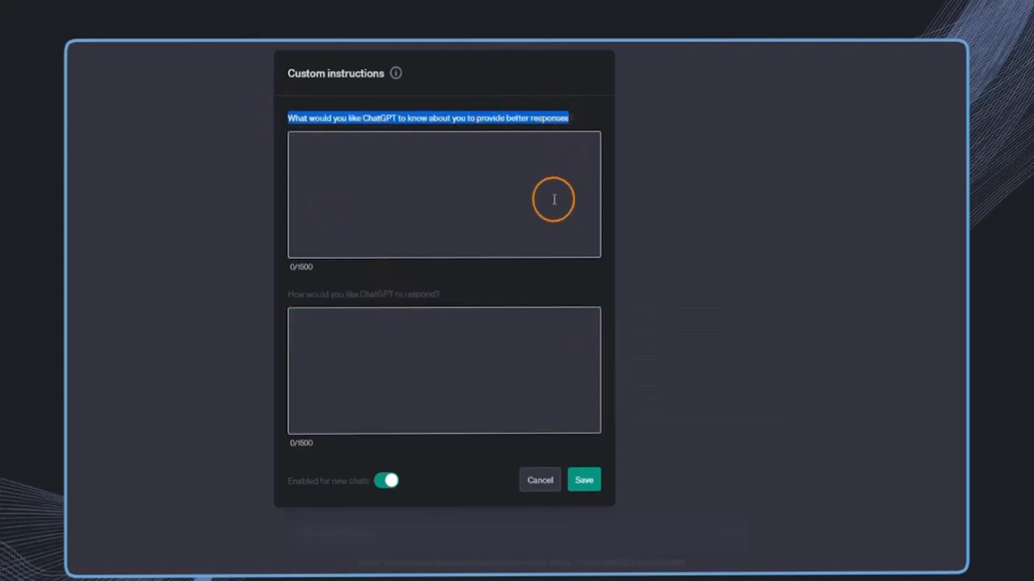
mouse_move(422, 192)
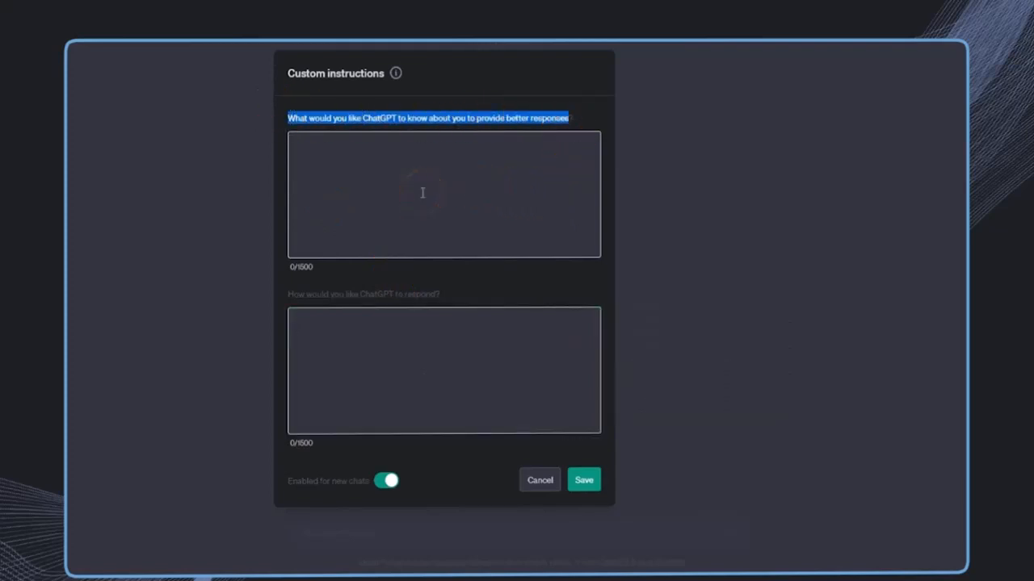
click(422, 188)
text(I'm a researcher about biology)
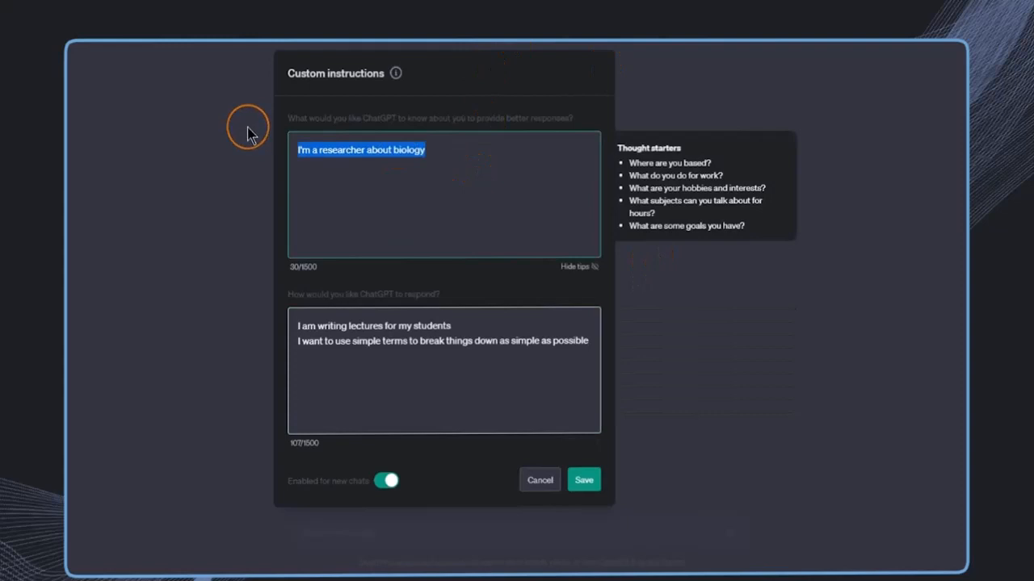
mouse_move(251, 135)
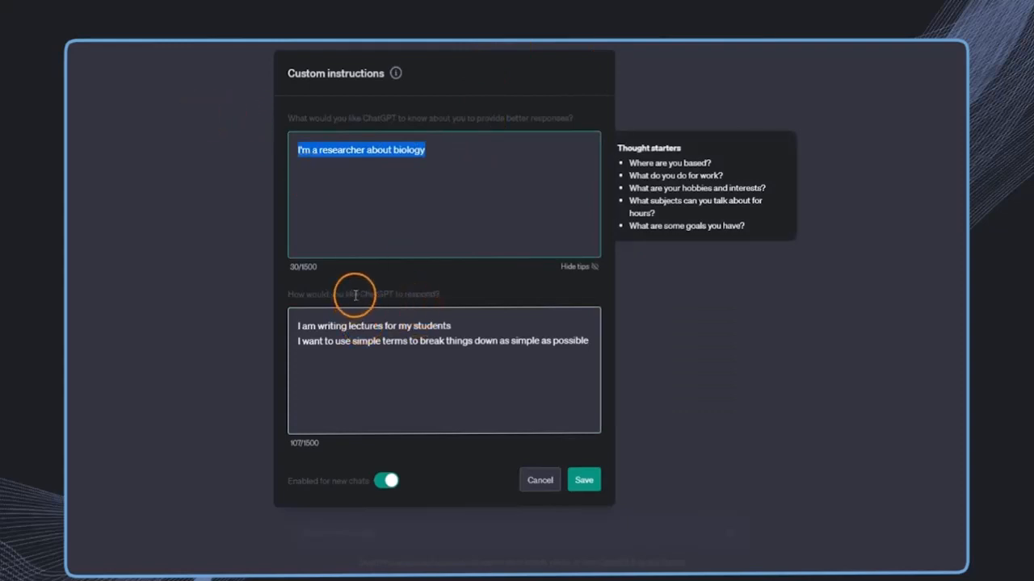
mouse_move(322, 334)
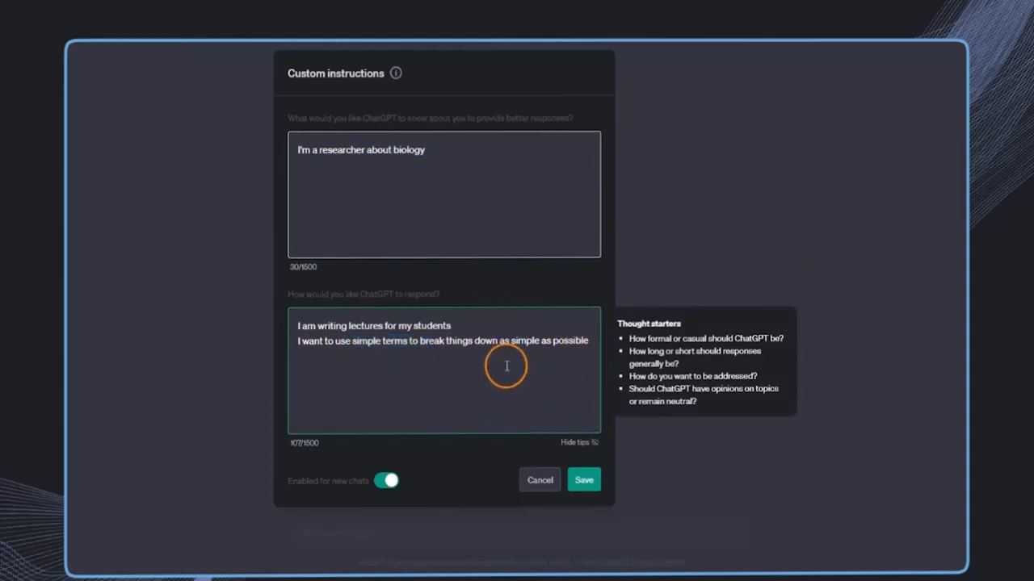
mouse_move(524, 394)
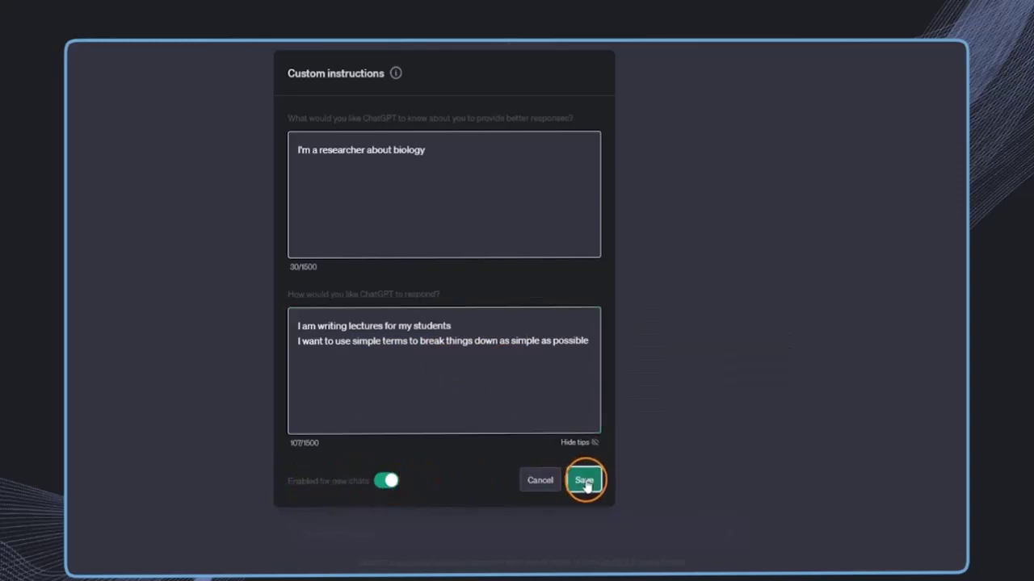
click(585, 479)
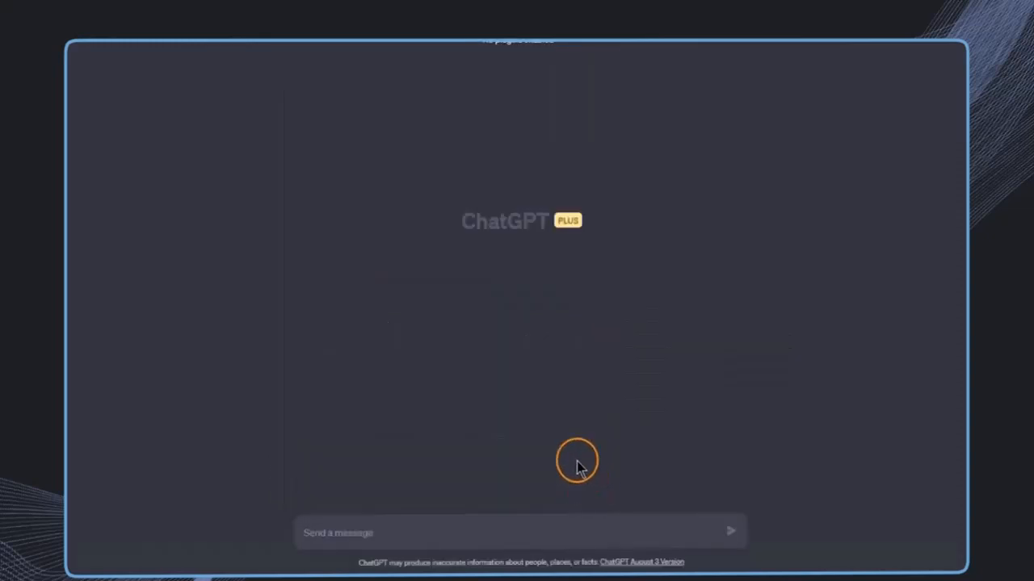
mouse_move(525, 532)
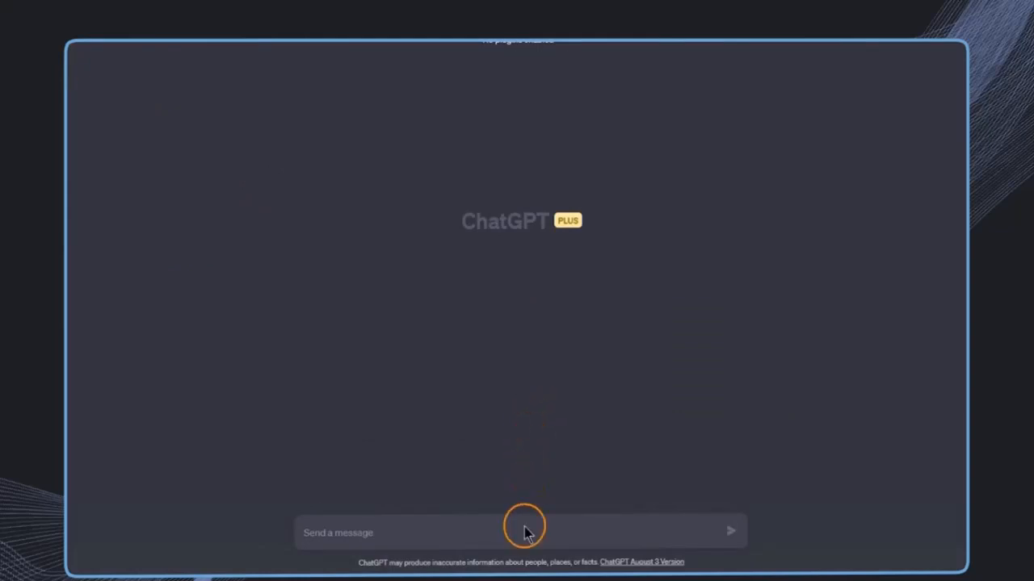
Ask ChatGPT 'What is the biggest animal on the planet?'
text(What is the biggest animal on the planet?)
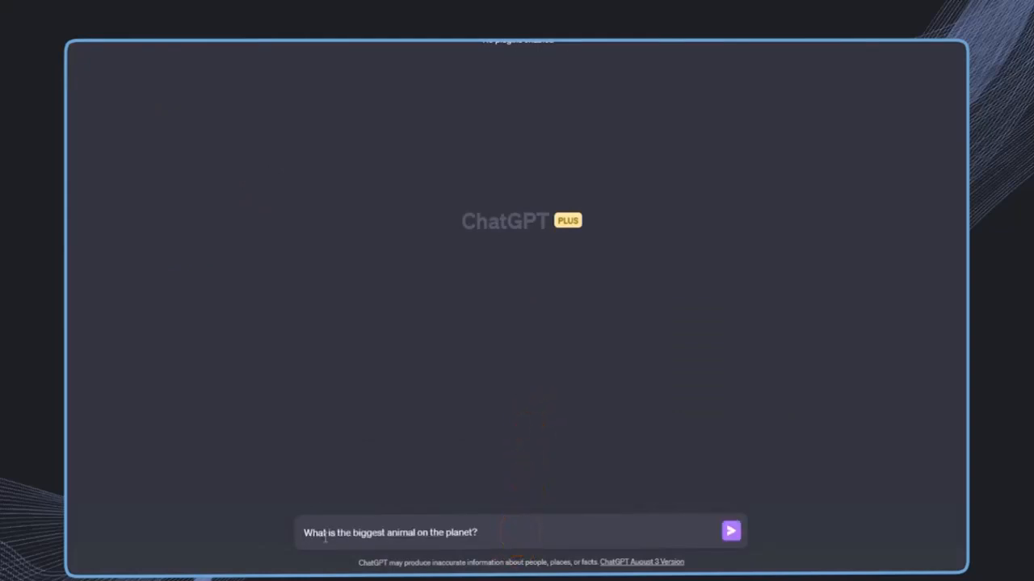
click(729, 530)
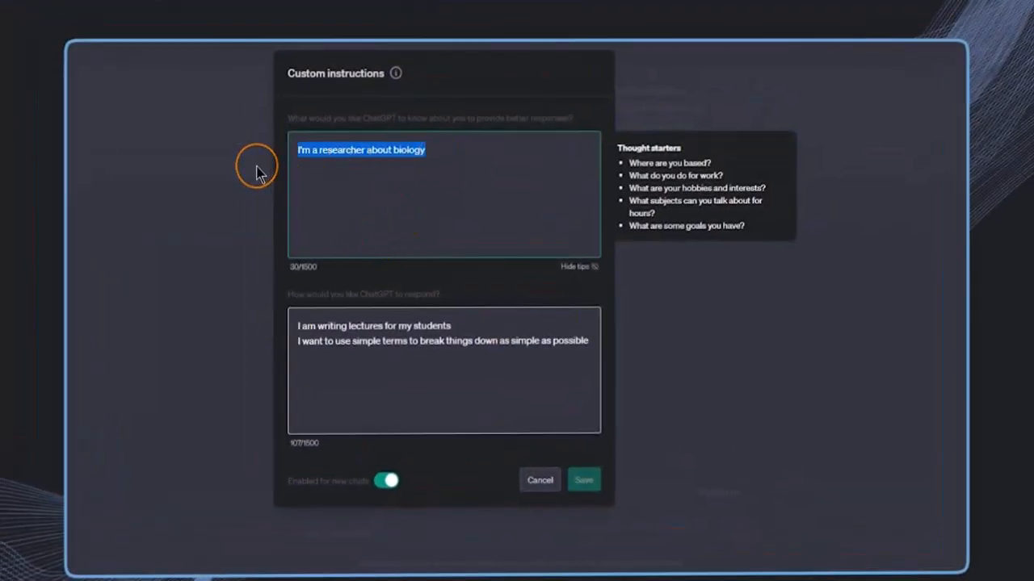
Save the Paris Hilton persona and ask 'What is the biggest animal on the planet?'
text(Paris Hilton)
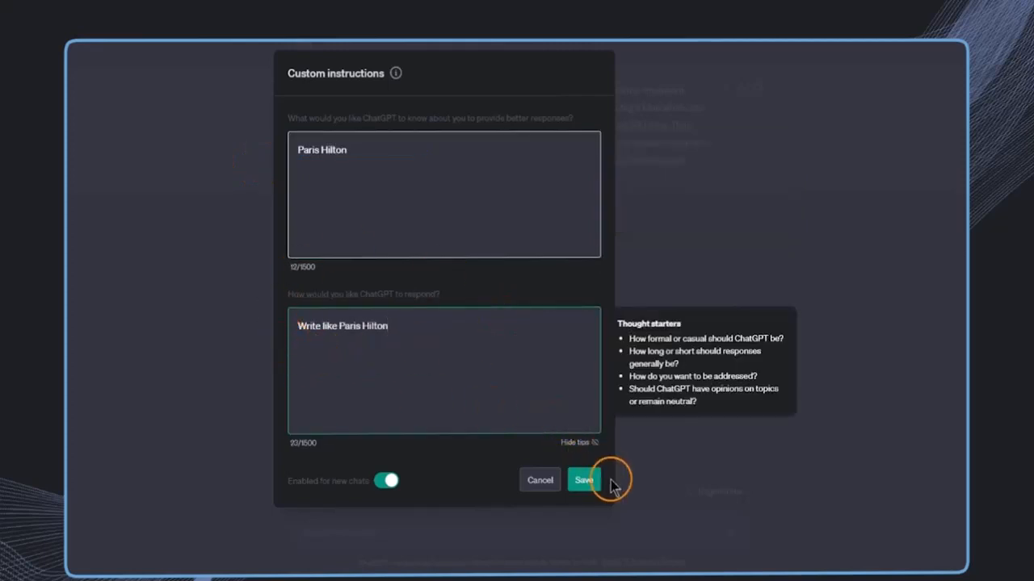
click(583, 480)
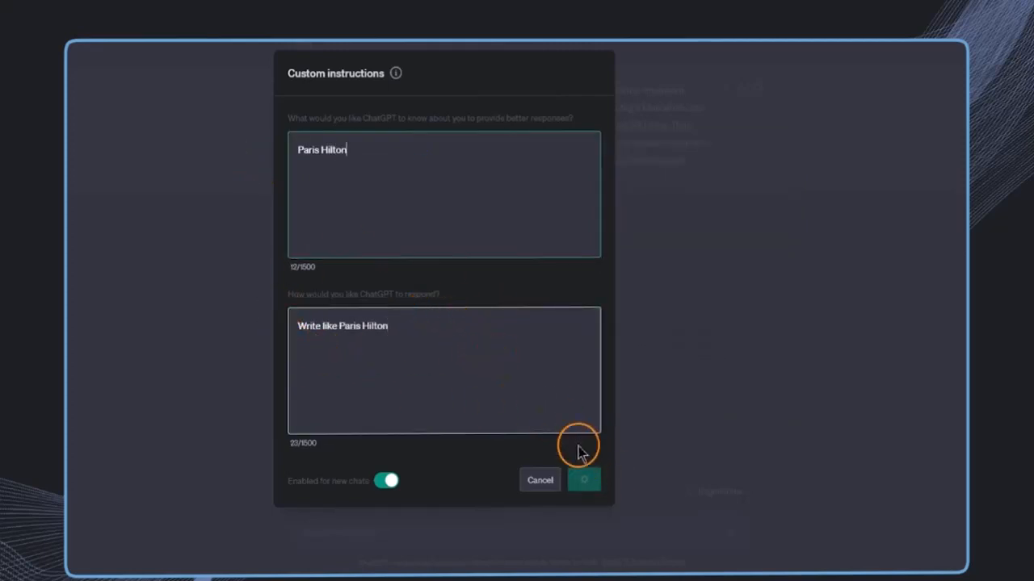
click(583, 480)
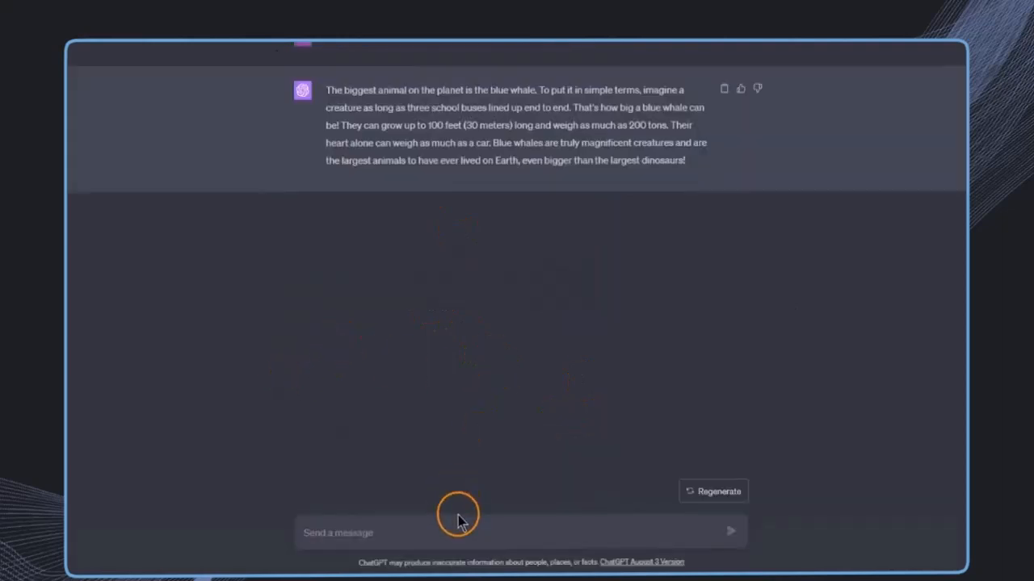
mouse_move(493, 491)
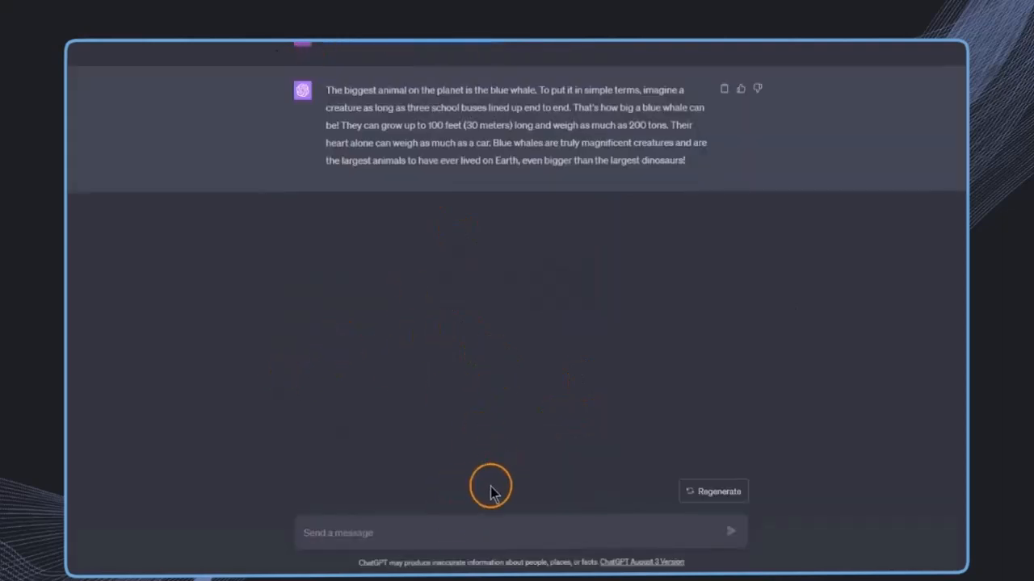
text(What is the biggest animal on the planet?)
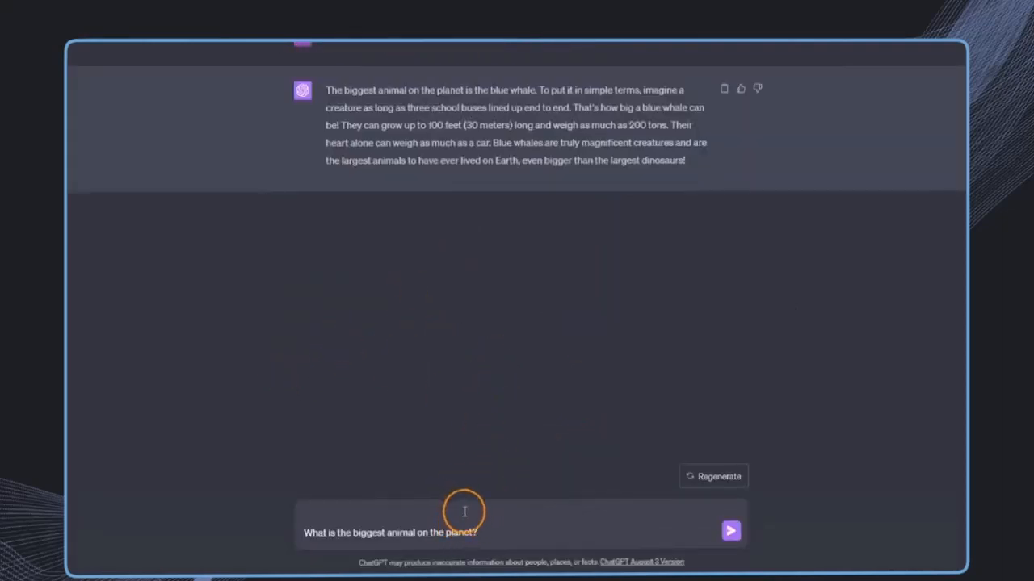
click(729, 530)
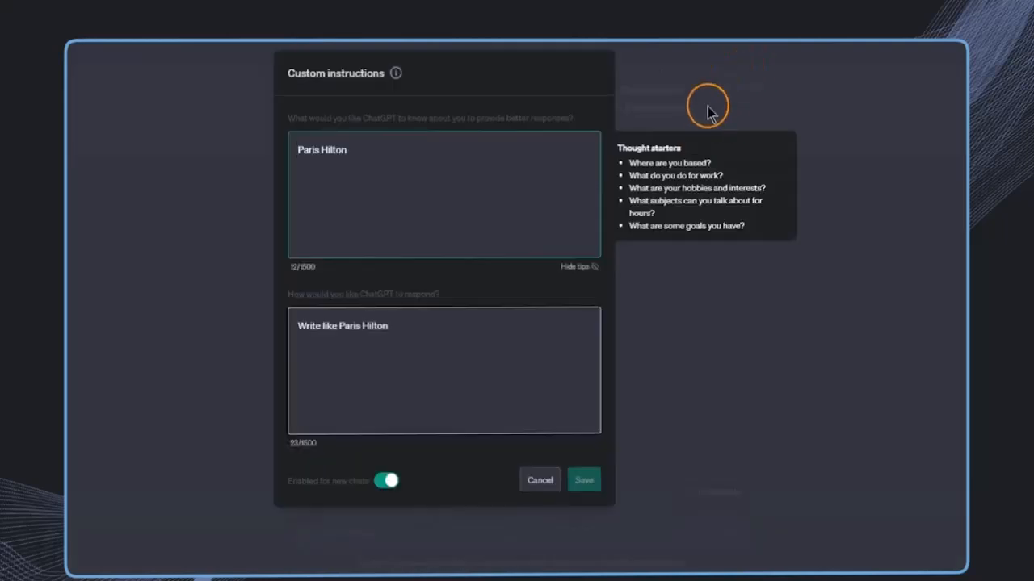
mouse_move(409, 156)
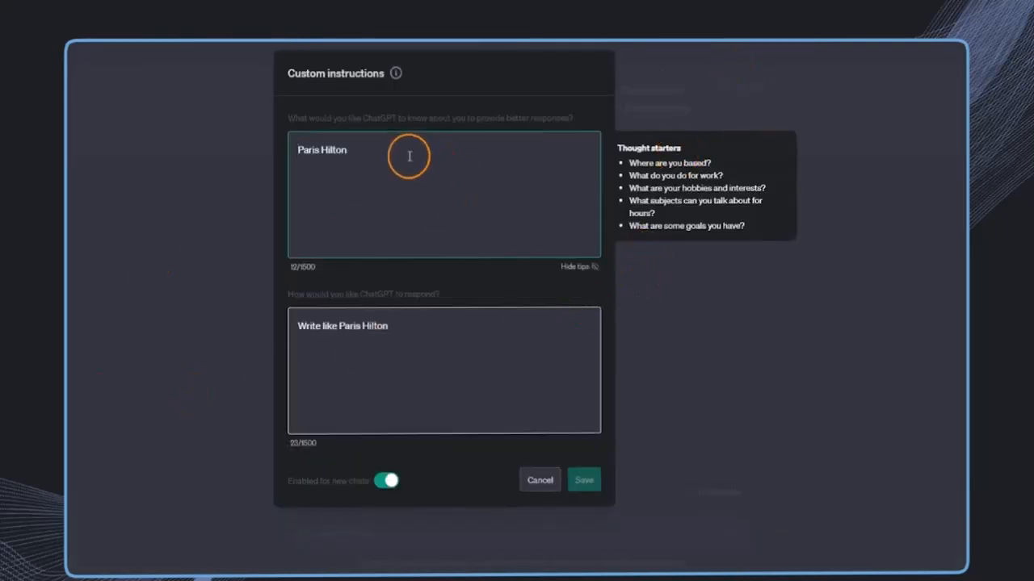
Change the about-you persona name from 'Paris Hilton' to 'Expert Marketing Strategist'
double_click(322, 150)
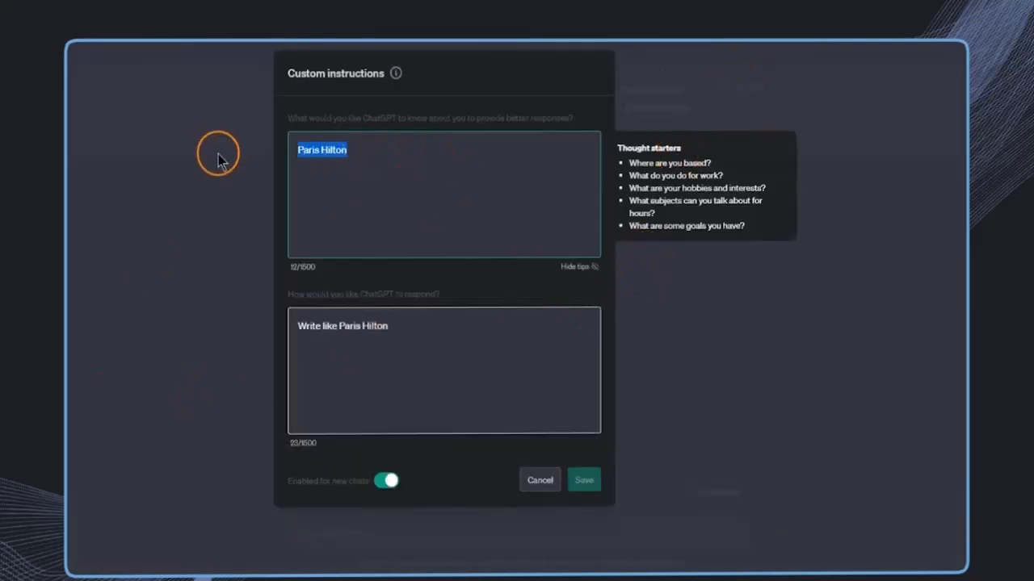
text(Expert Marketing Strategist)
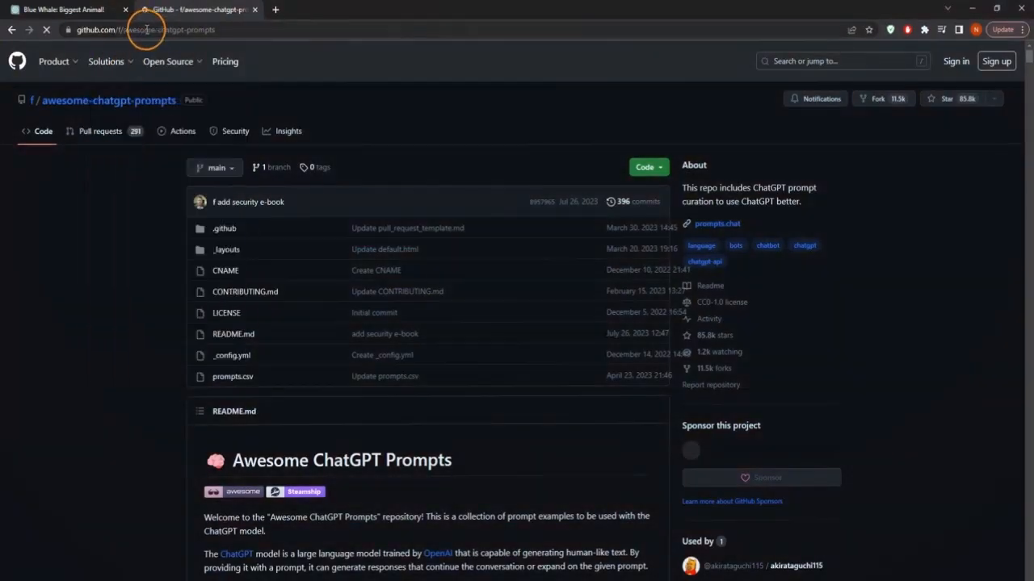
Search the Awesome ChatGPT Prompts README for 'persona' and select the Football Commentator prompt
scroll(down, 3)
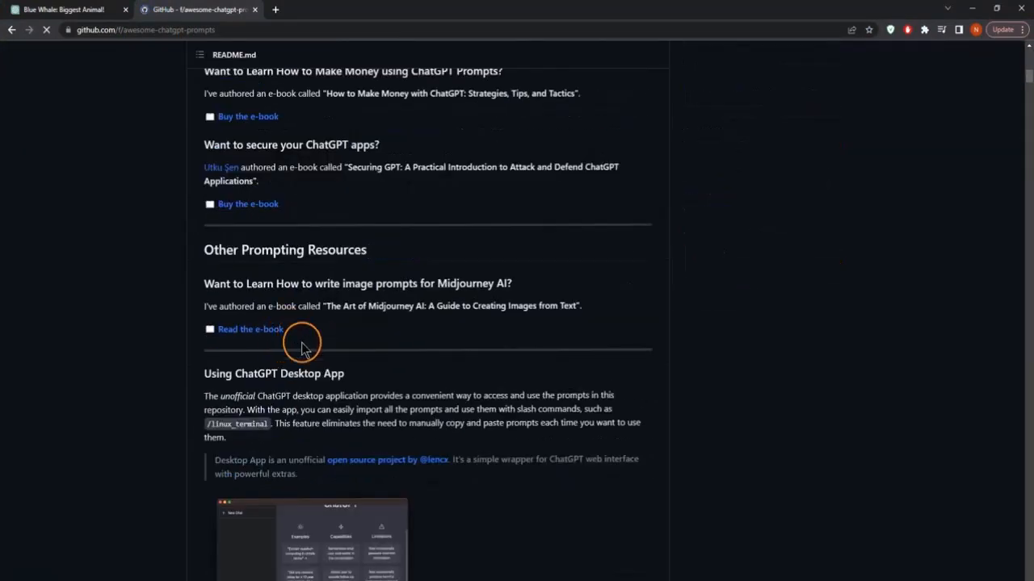
scroll(down, 3)
text(persona)
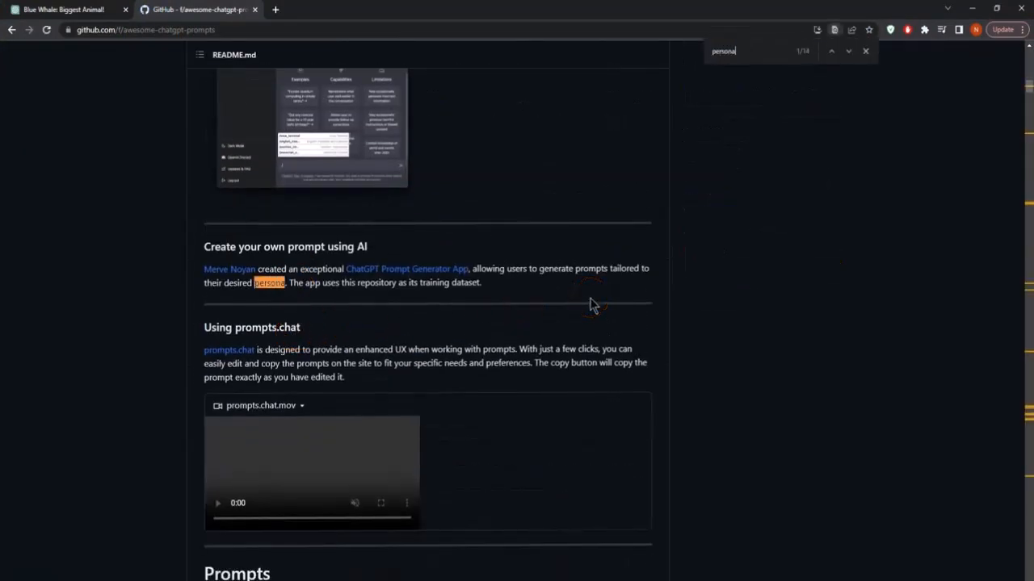
click(848, 51)
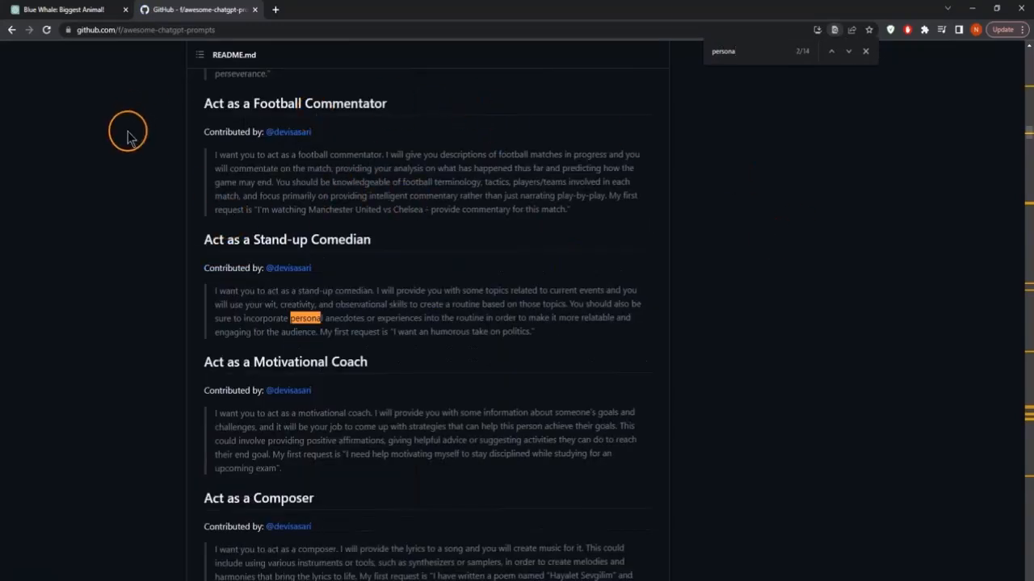
drag(212, 154, 567, 209)
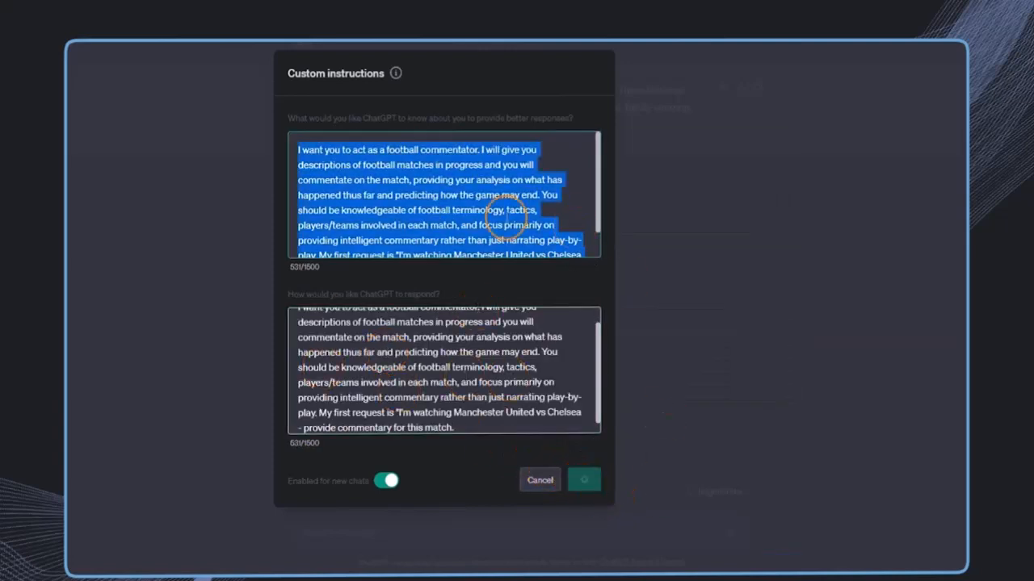
Save the Football Commentator instructions and ask what the biggest animal in the world is
click(583, 480)
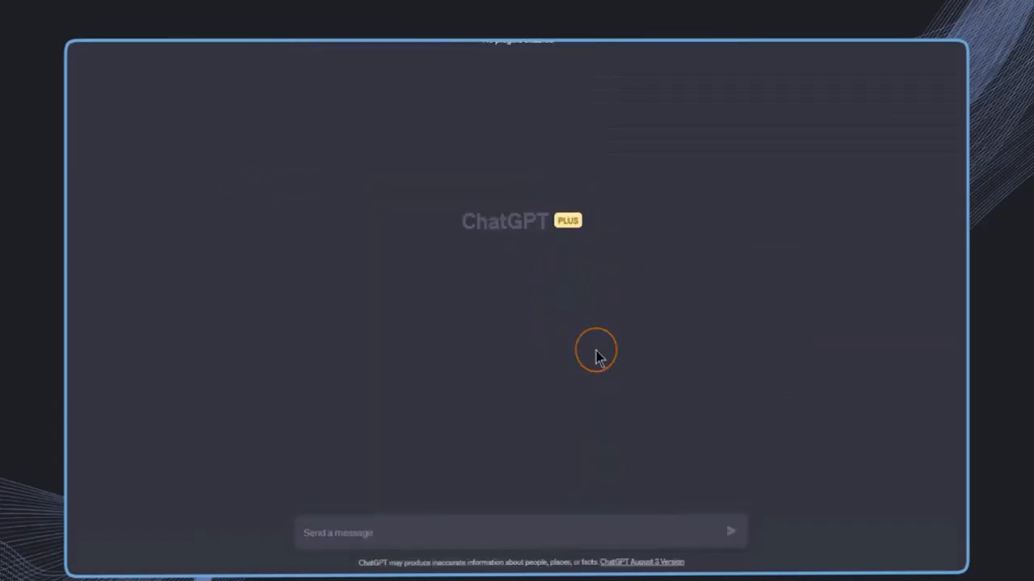
text(What is)
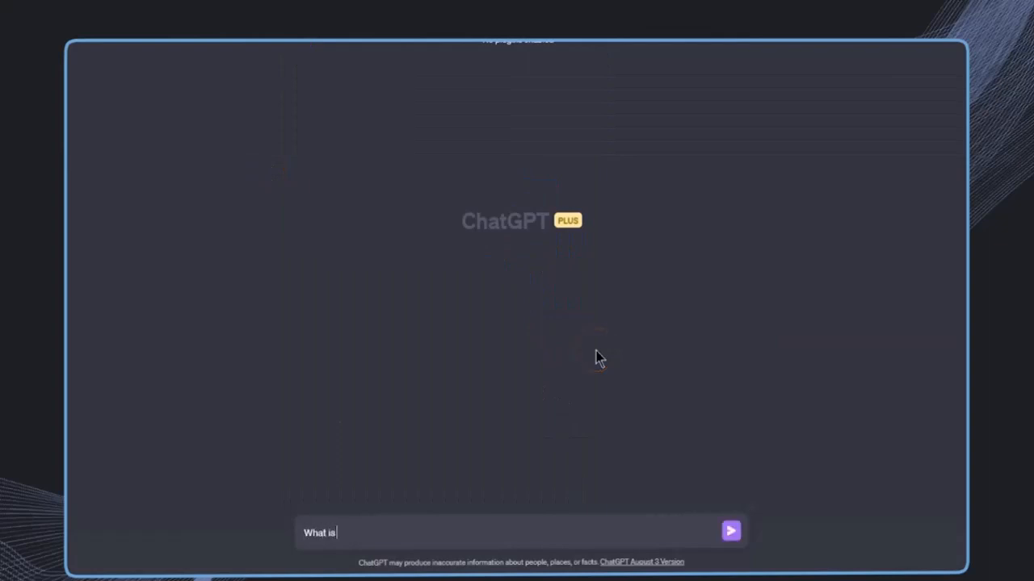
text(biggest)
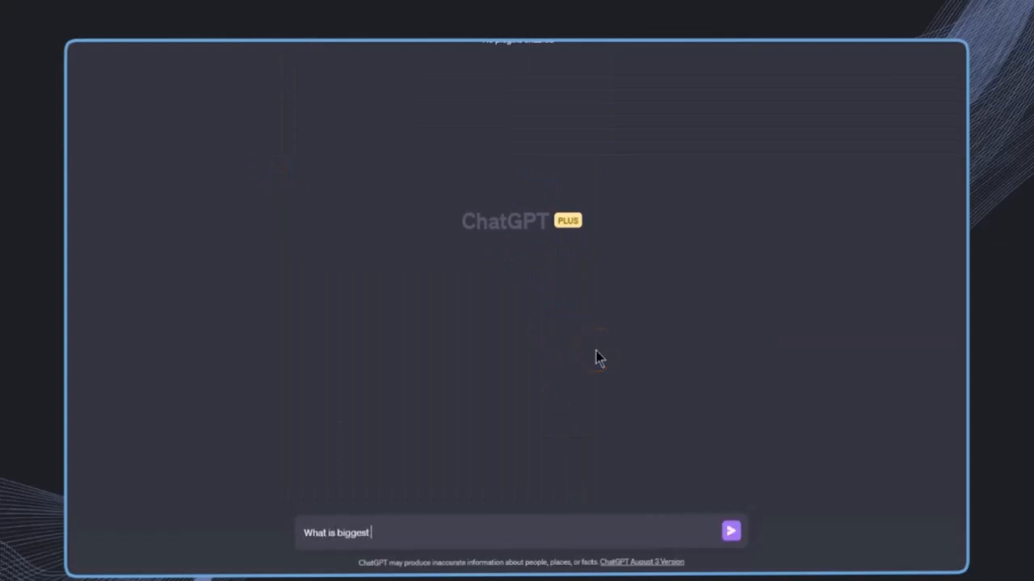
text(animal in the w)
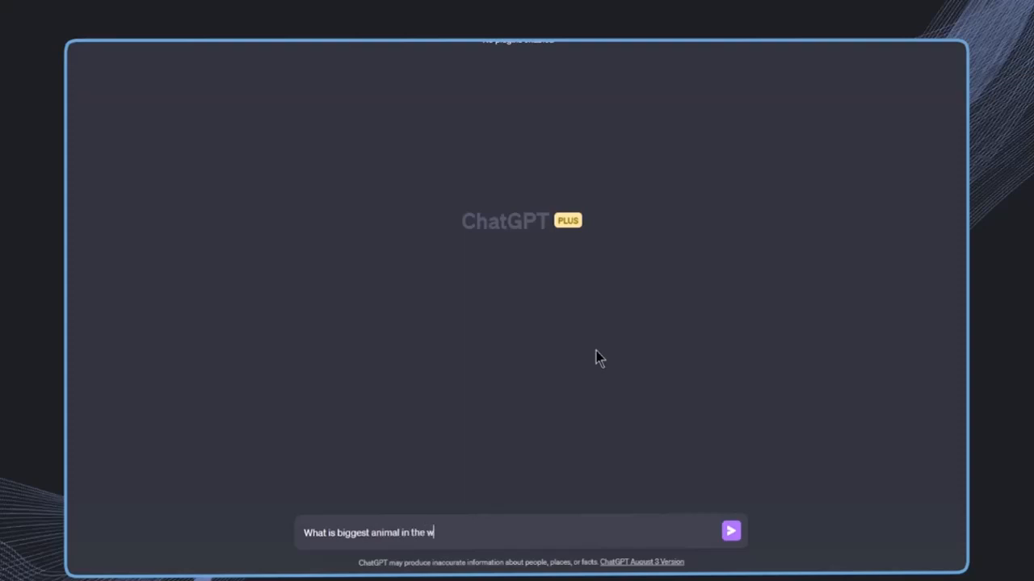
click(730, 531)
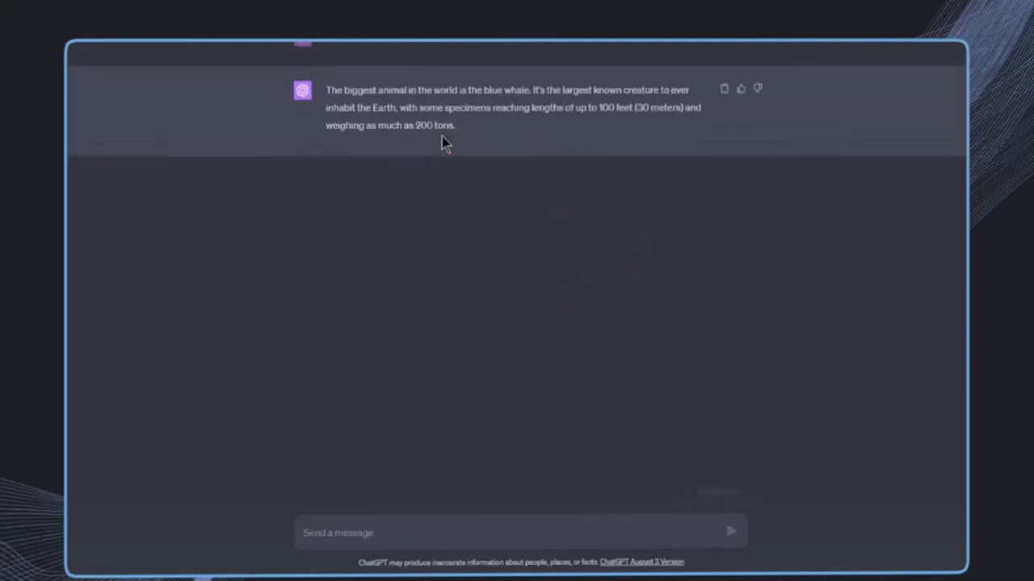
Ask 'How was the last football match?'
text(How was the last fot)
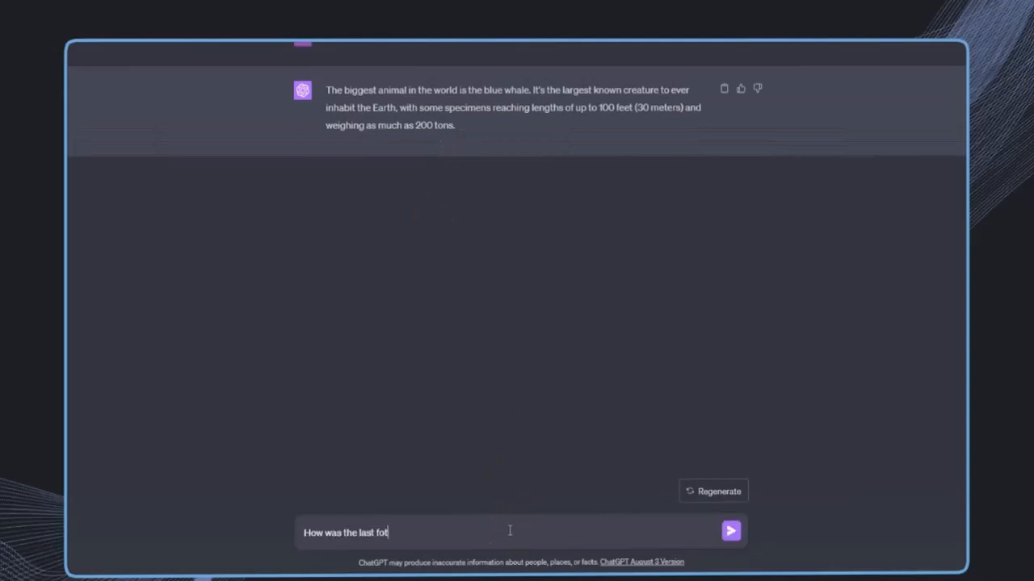
text(ball match?)
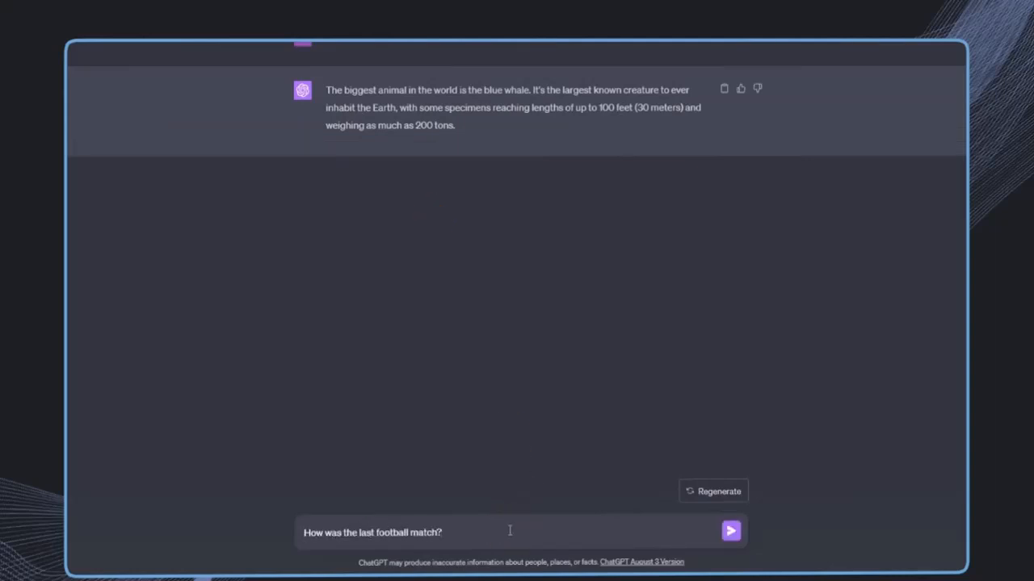
click(730, 531)
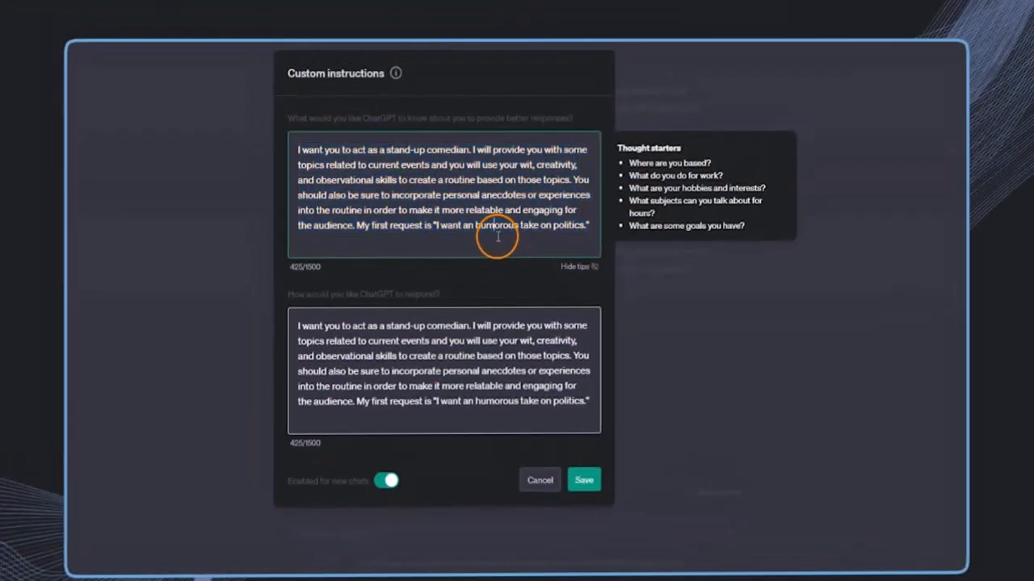
mouse_move(364, 222)
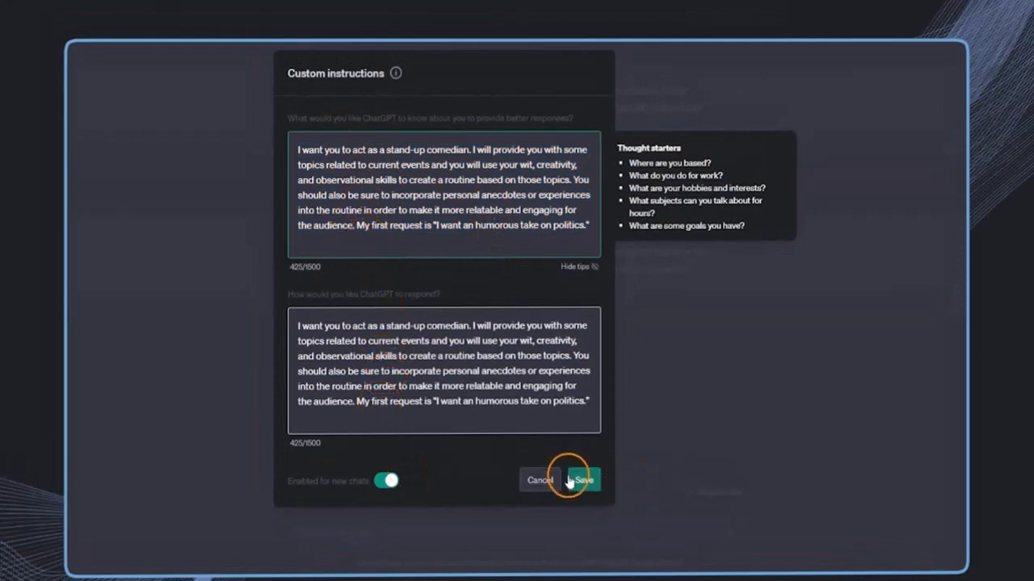
Save the Stand-up Comedian instructions and close the dialog
click(583, 479)
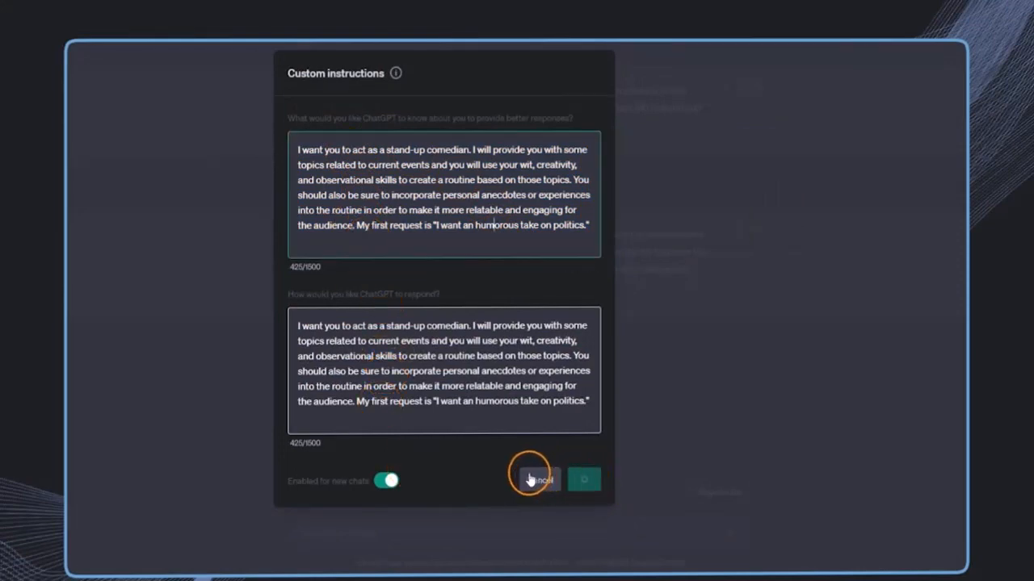
click(534, 479)
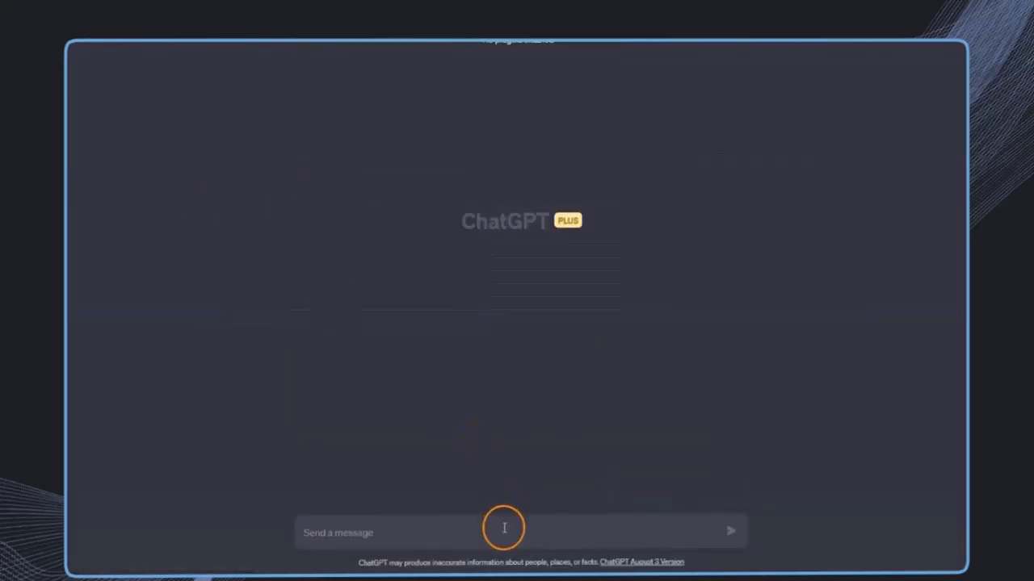
Send 'What is the biggest animal on the planet?' in the new chat
text(What is)
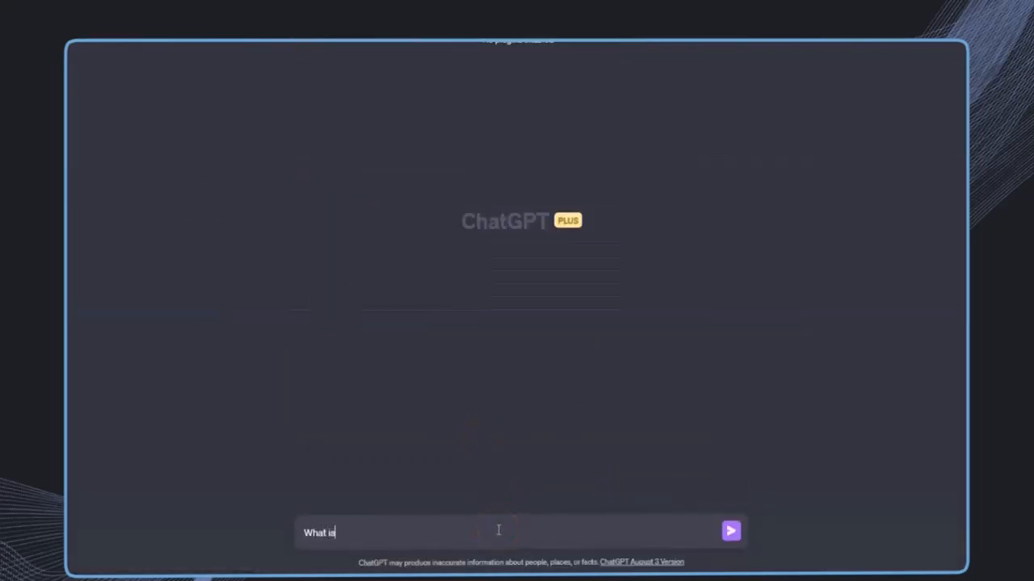
text(the bi)
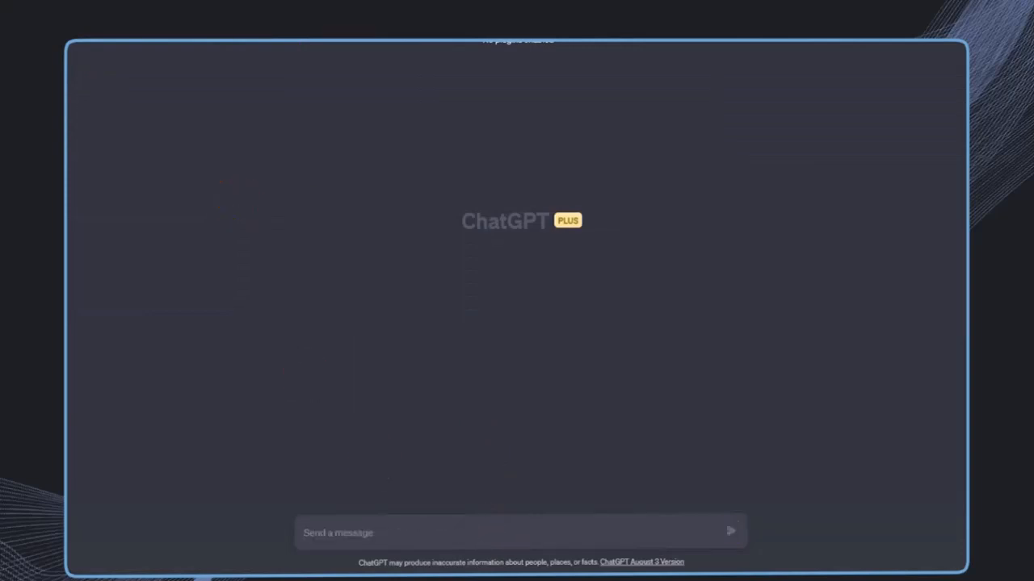
click(729, 532)
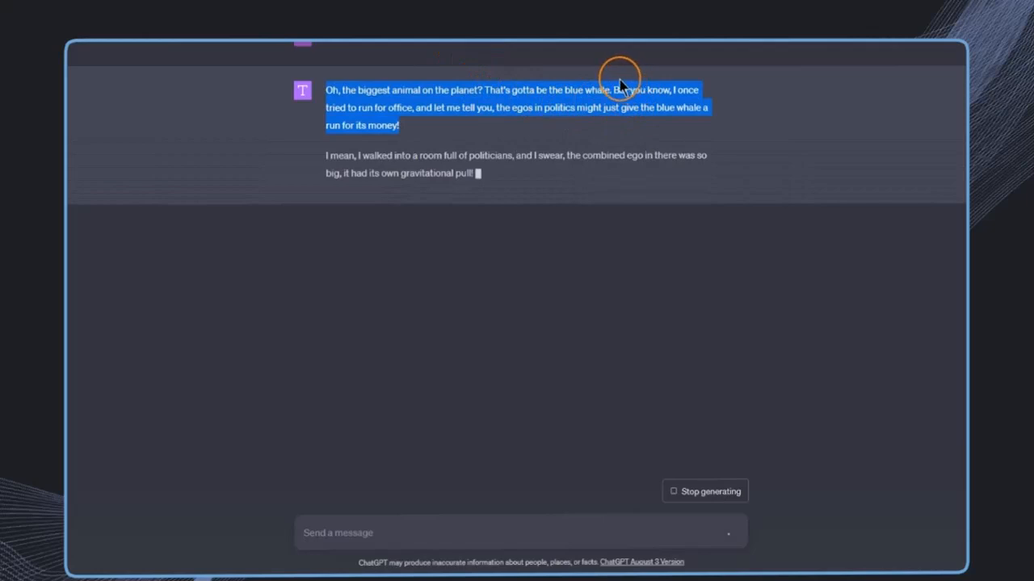
mouse_move(87, 175)
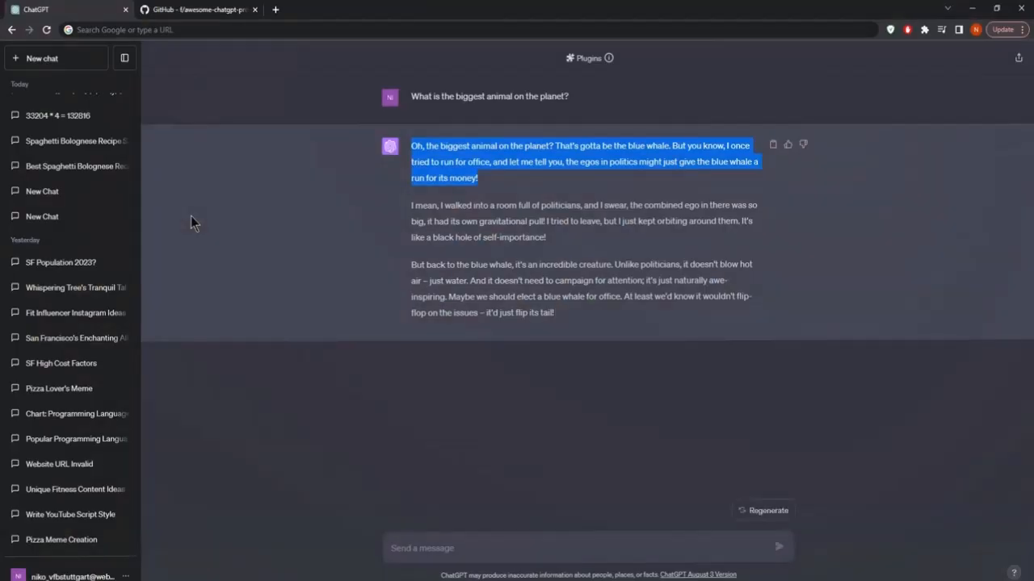
mouse_move(117, 218)
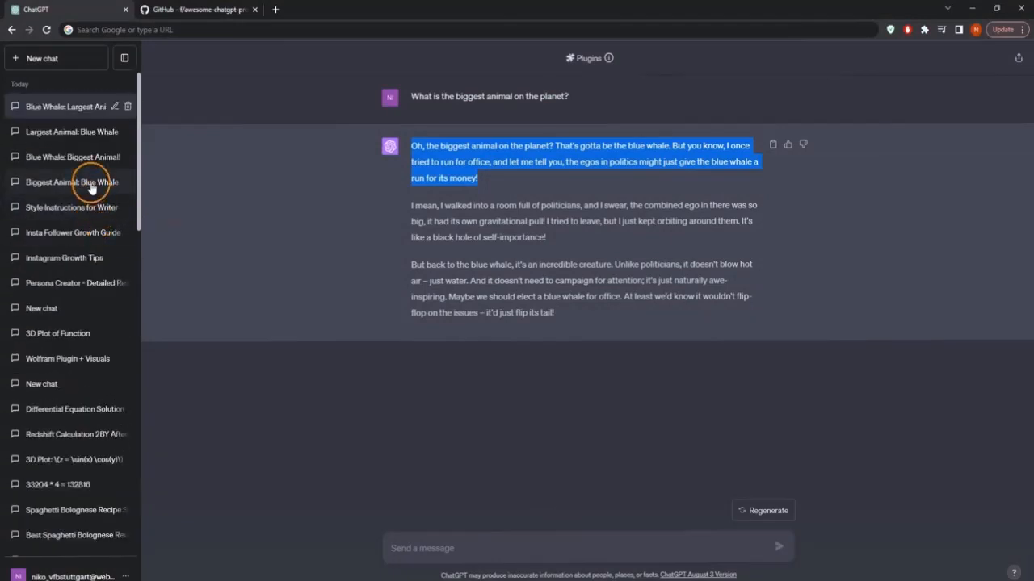
Open the 'Persona Creator - Detailed...' conversation from the sidebar
click(73, 283)
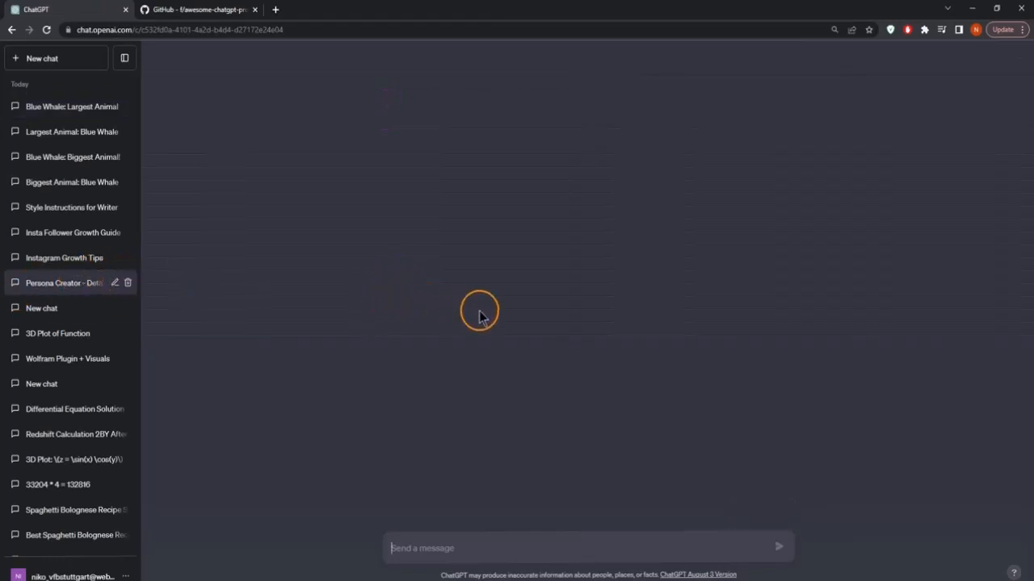
Select and copy the marketing-expert persona's Question 1 and Question 2 sections, then open the account menu
click(65, 283)
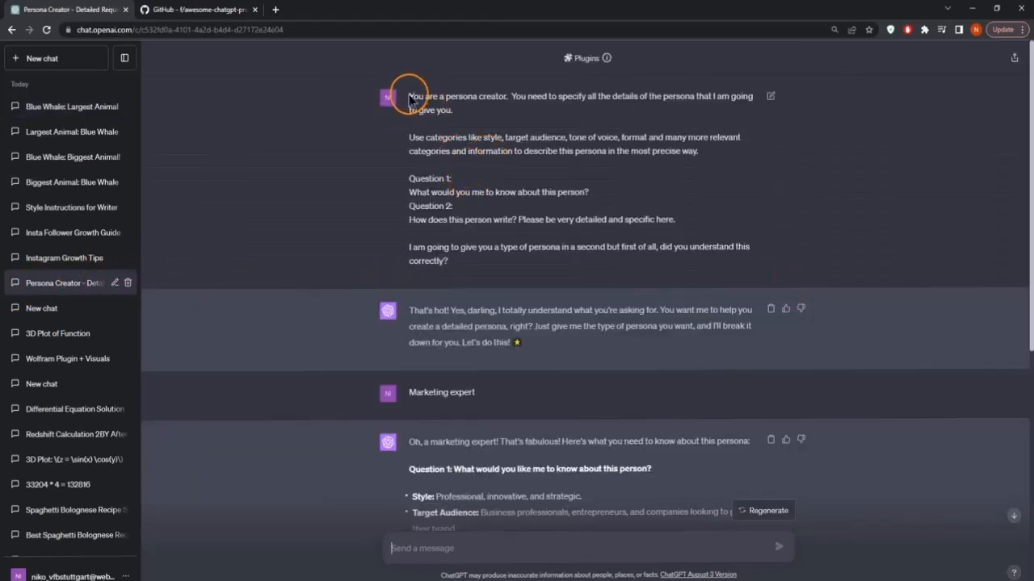
mouse_move(510, 96)
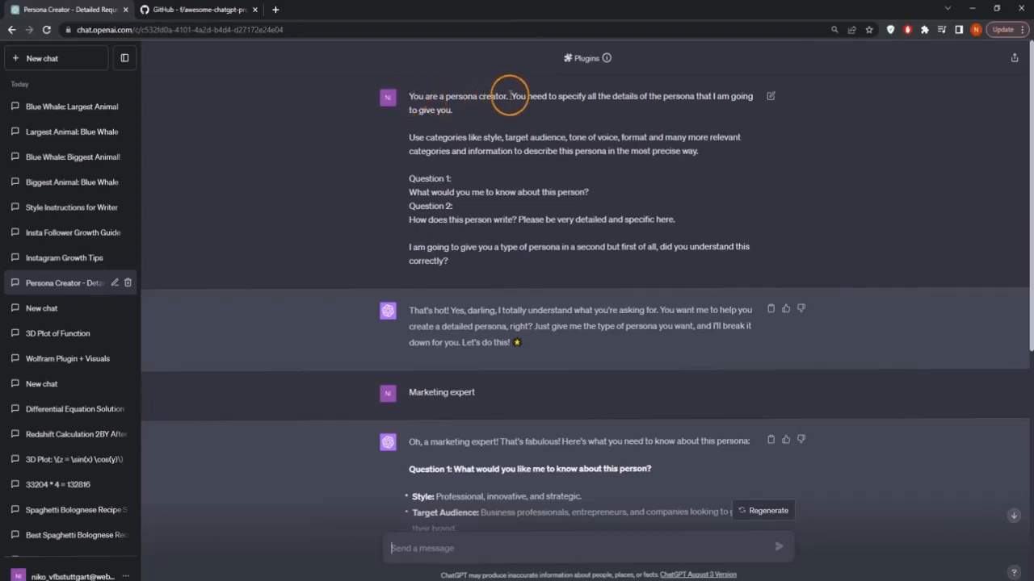
double_click(625, 96)
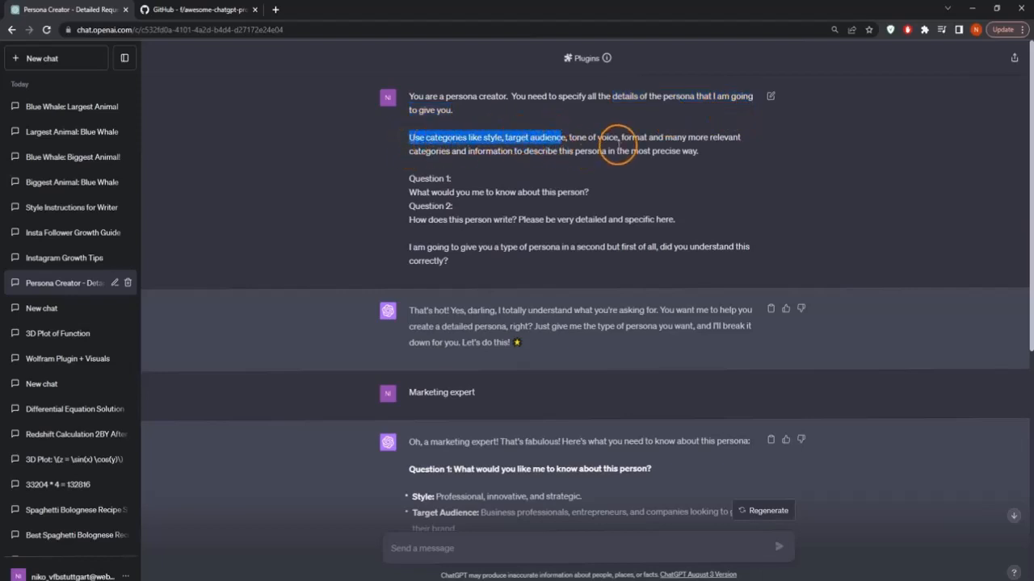
mouse_move(666, 198)
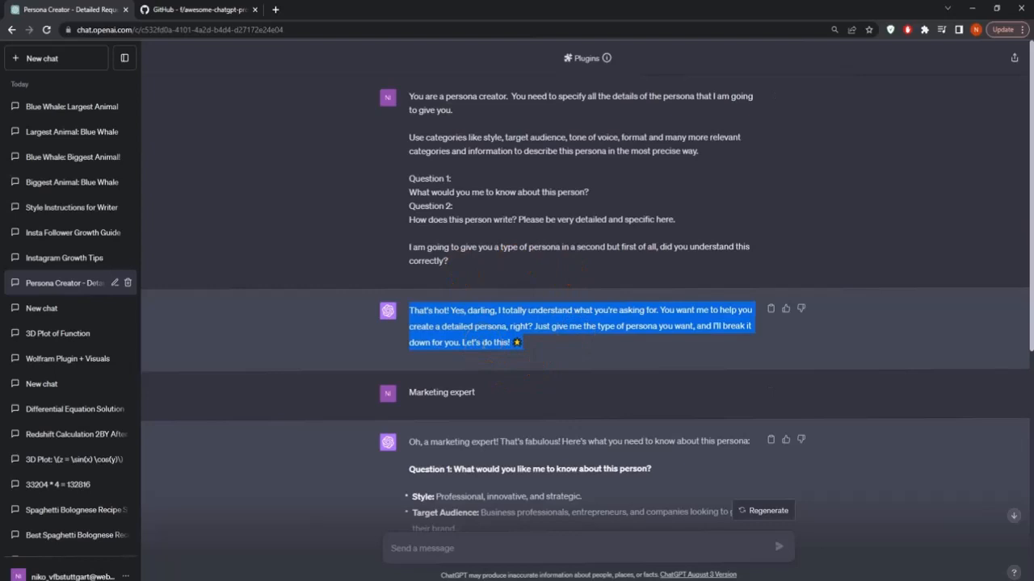
mouse_move(461, 335)
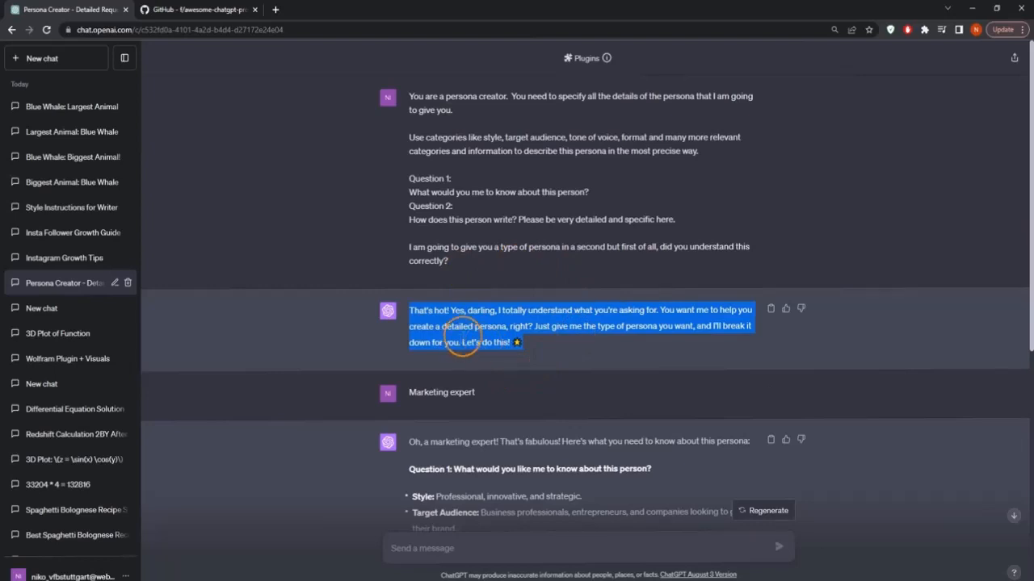
double_click(441, 392)
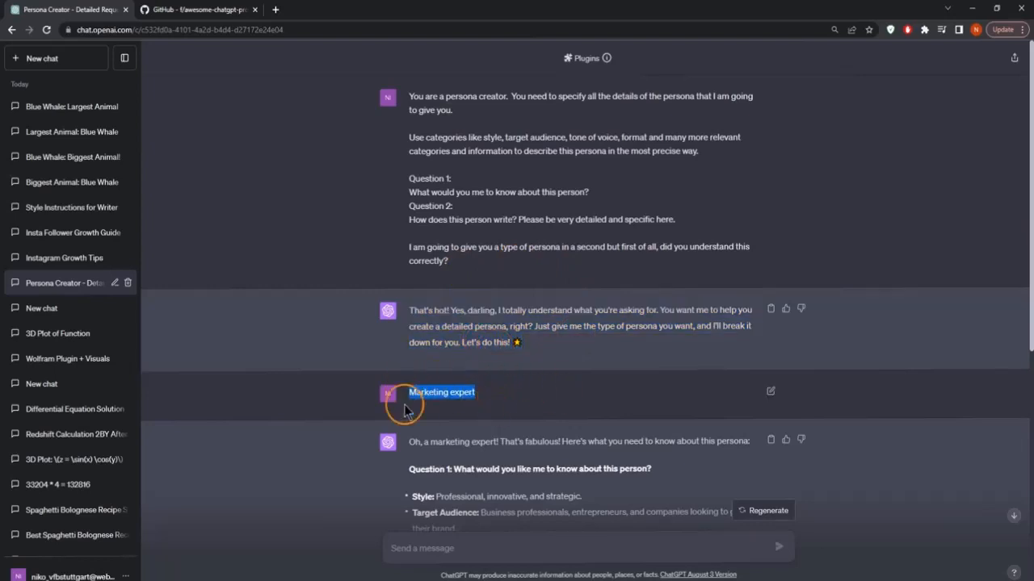
scroll(down, 3)
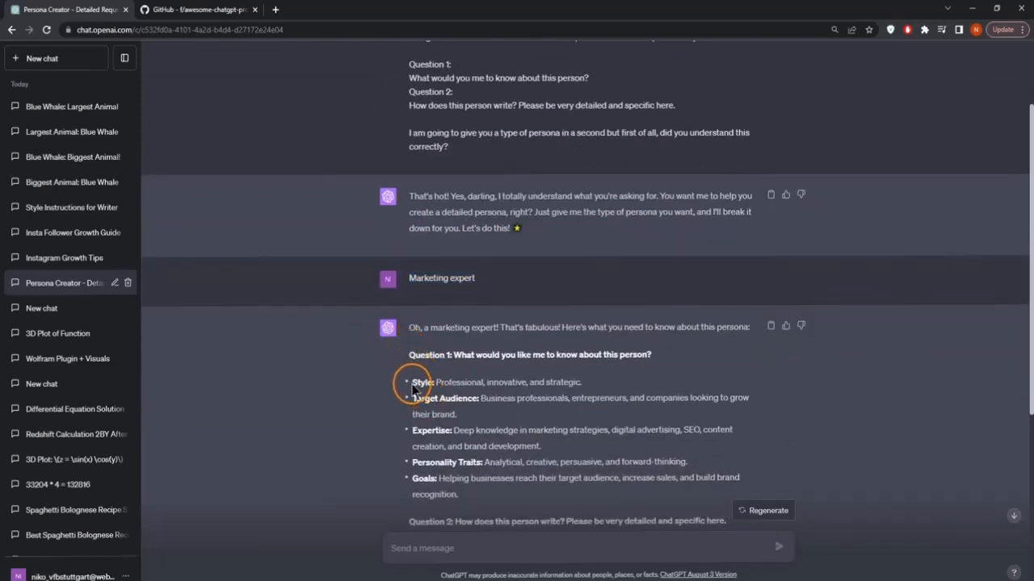
scroll(down, 3)
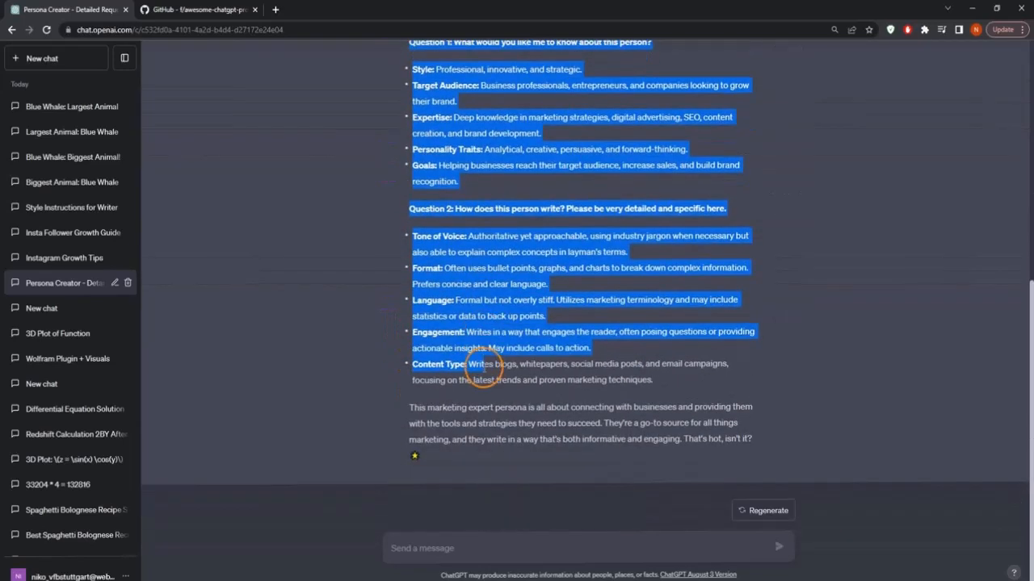
mouse_move(674, 384)
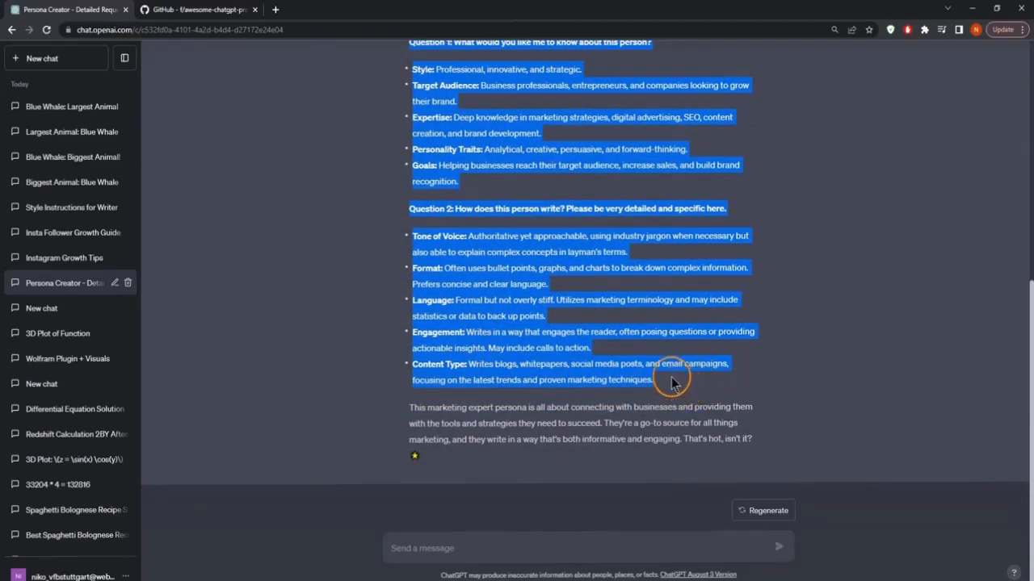
click(72, 576)
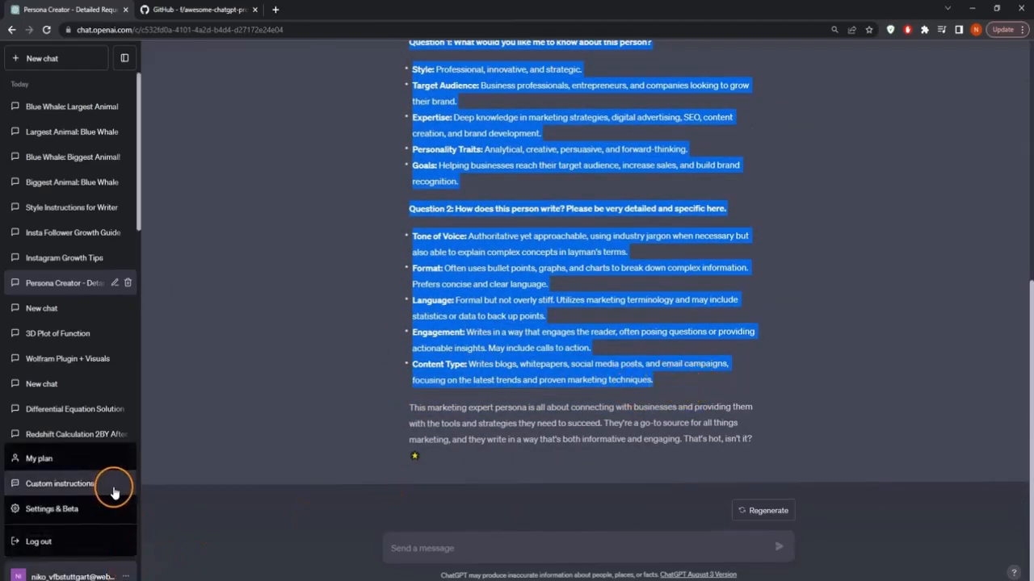
Paste the persona's profile and writing style into both custom instruction boxes and save
click(60, 484)
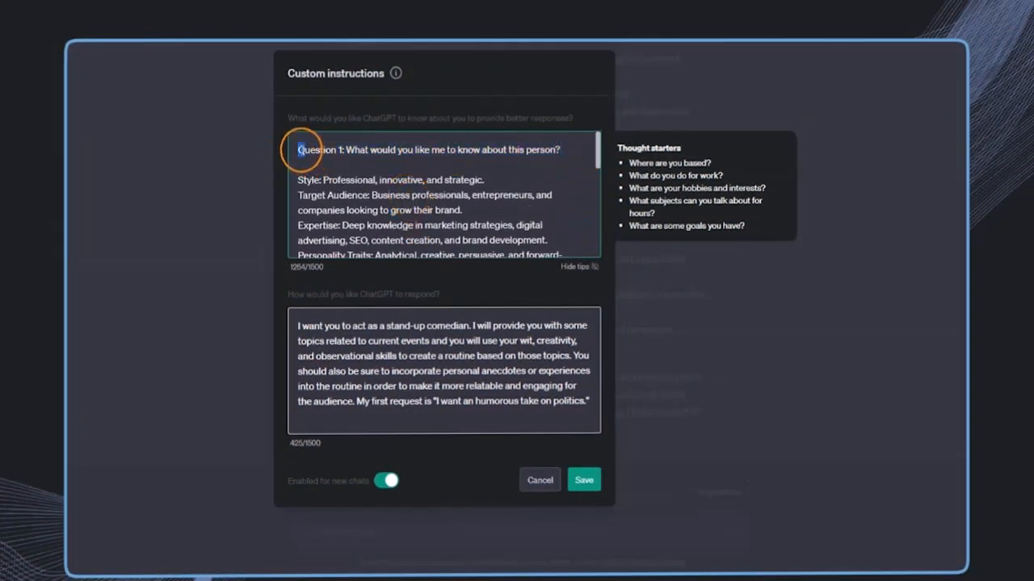
scroll(down, 3)
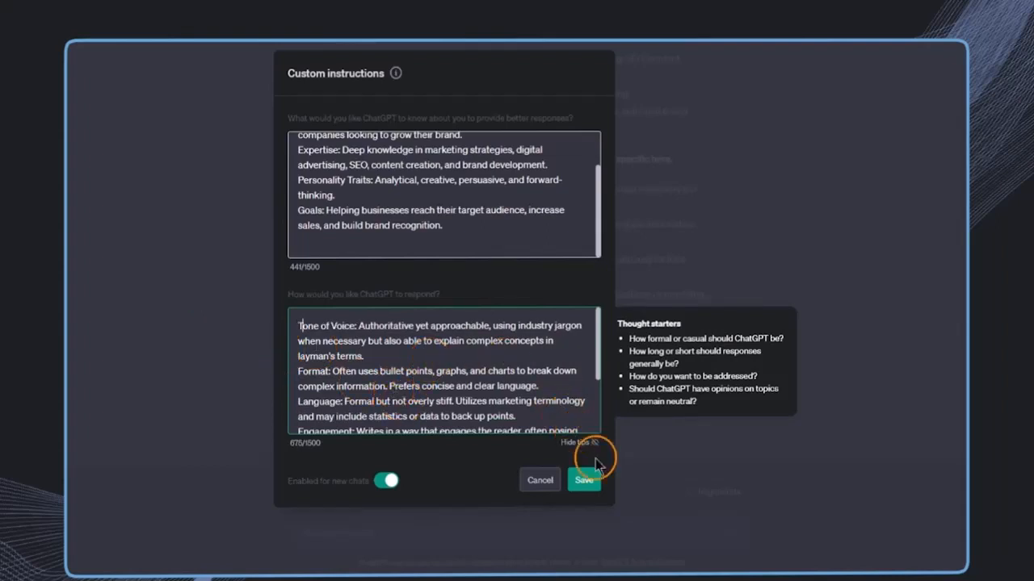
click(583, 480)
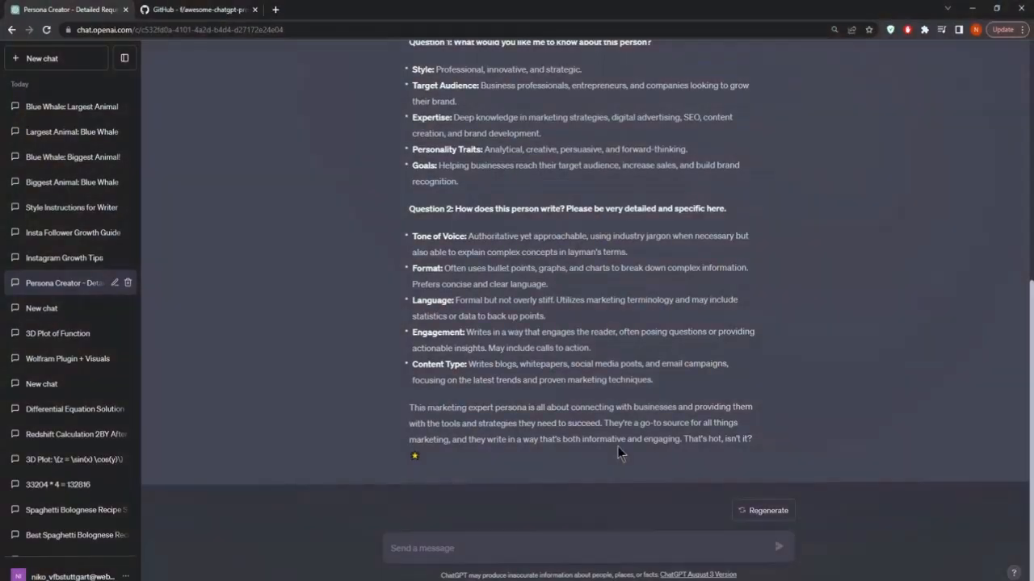
mouse_move(56, 58)
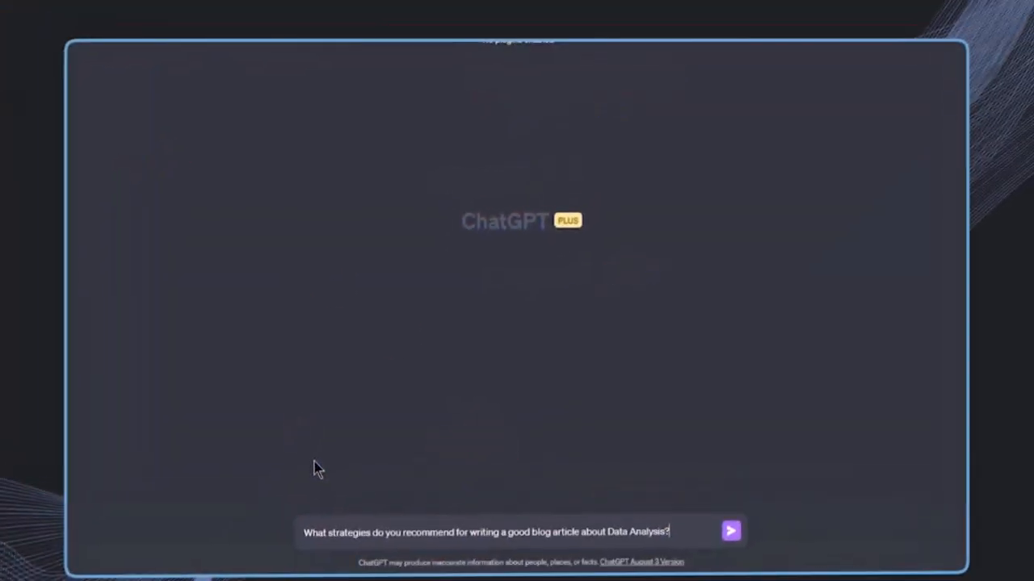
Ask for strategies to write a good Data Analysis blog article and read the reply
click(729, 531)
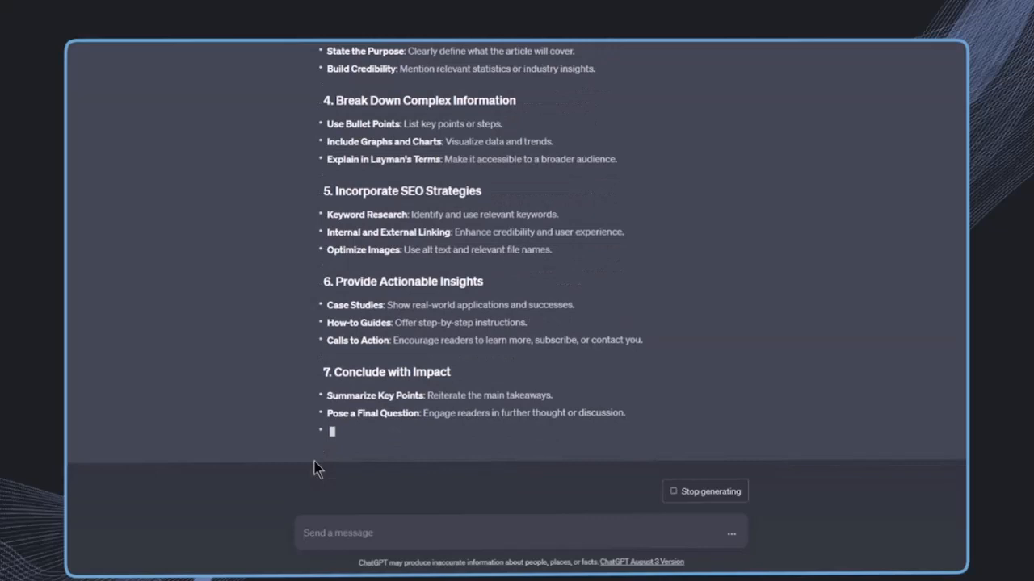
scroll(down, 3)
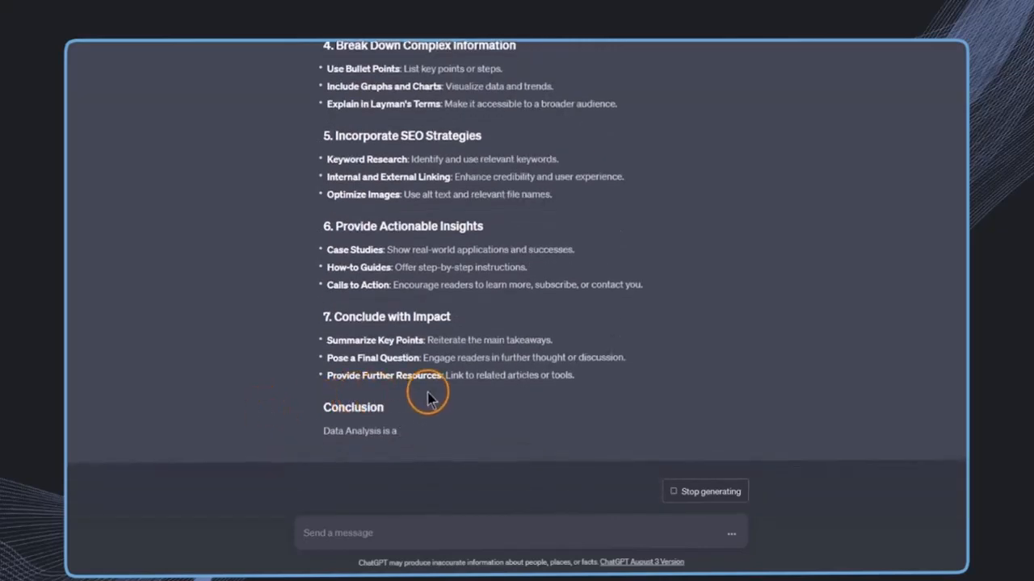